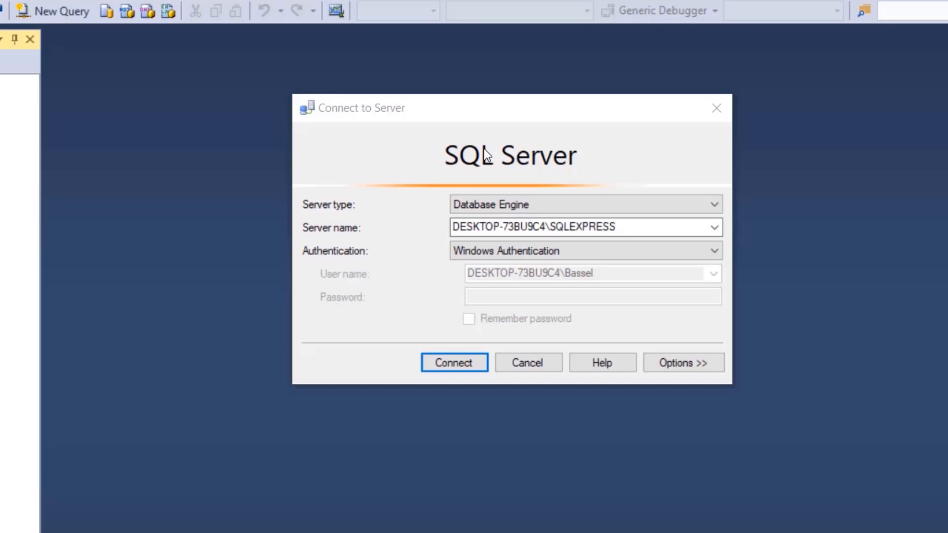
mouse_move(478, 156)
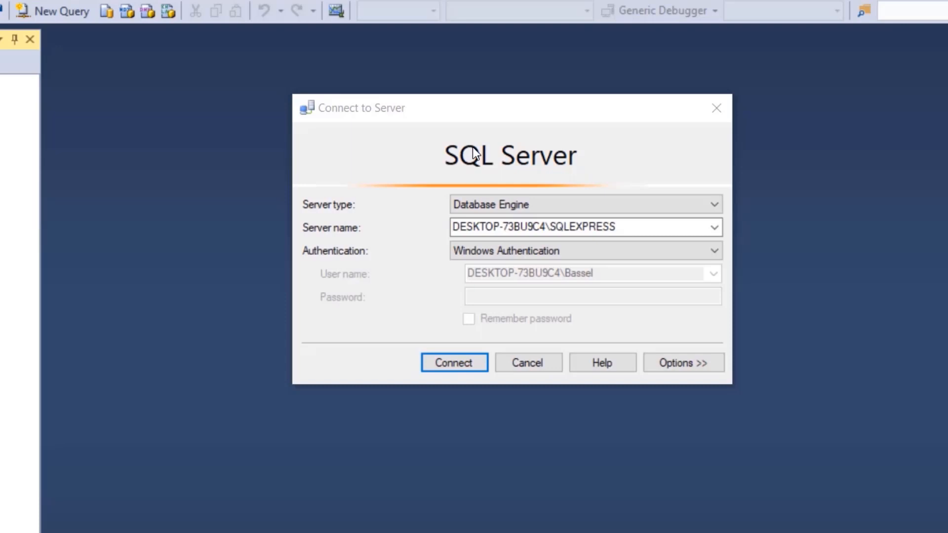
- Connect to the local SQLEXPRESS server and expand Databases > CMS > Tables in Object Explorer
click(454, 363)
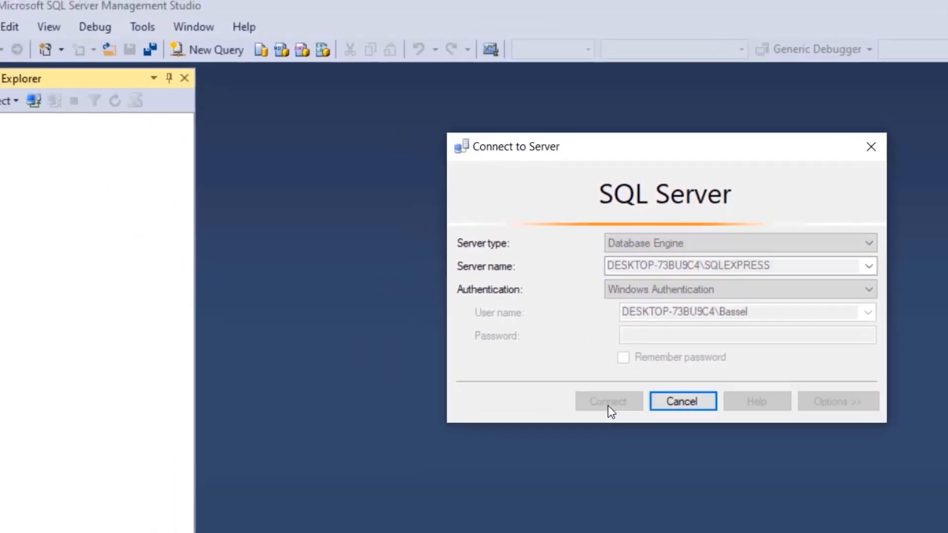
click(608, 401)
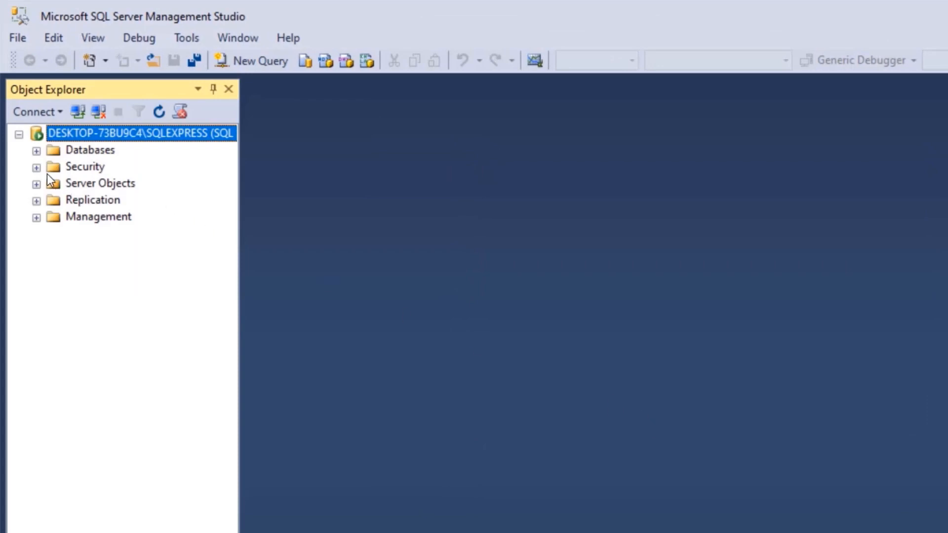
click(36, 150)
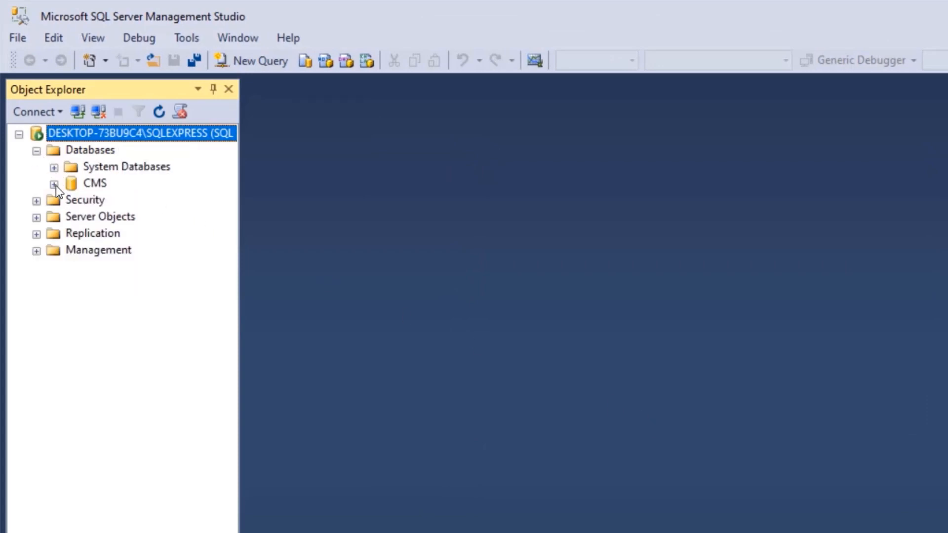
click(53, 184)
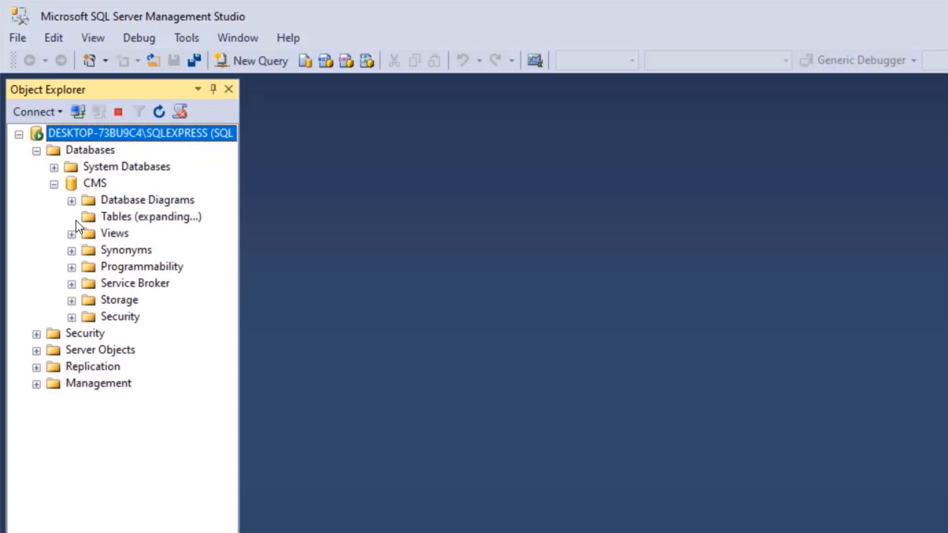
click(71, 216)
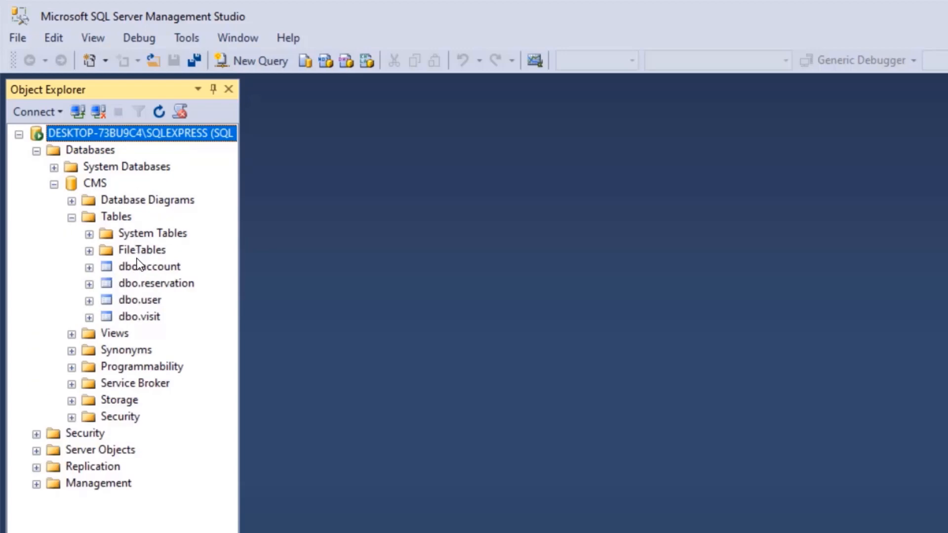
- Open the account table's design and view the FK_account_user relationship's insert and update rules
right_click(148, 266)
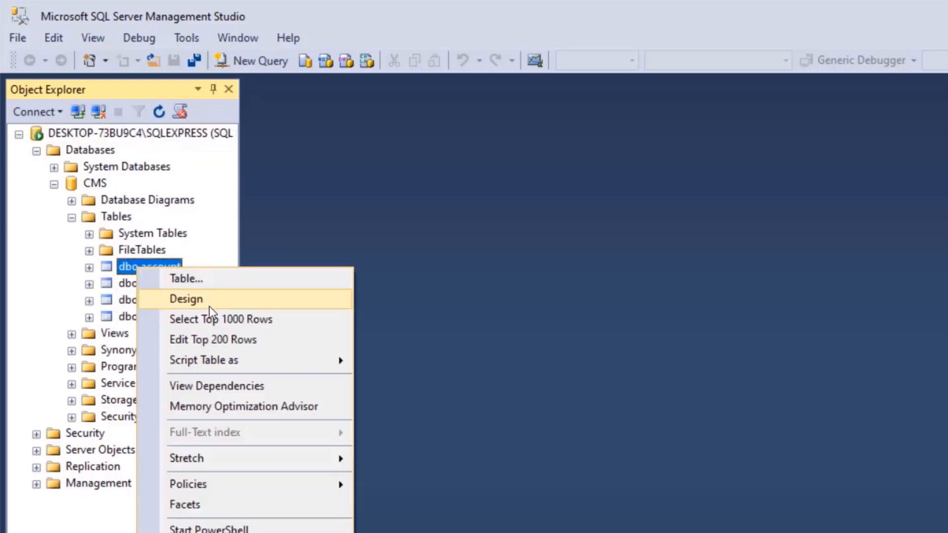
click(185, 299)
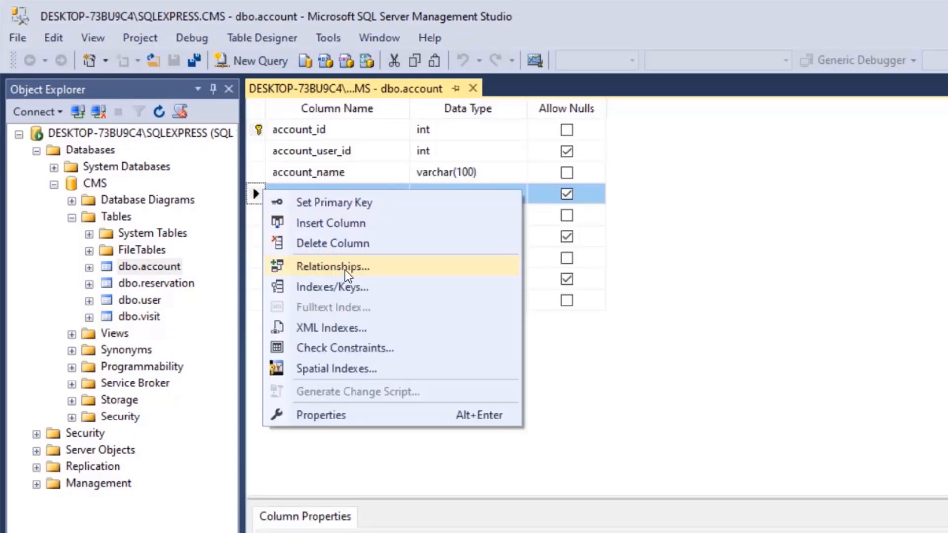
click(332, 267)
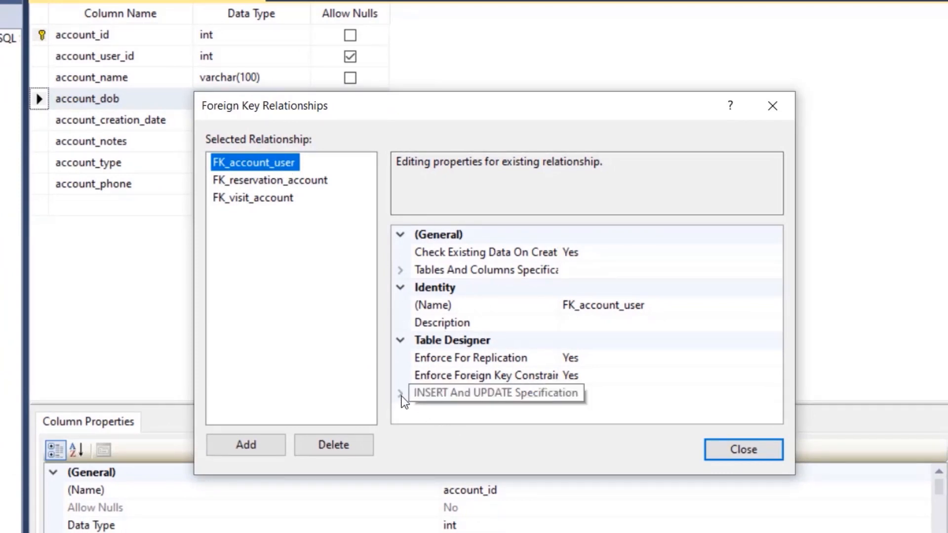
click(400, 393)
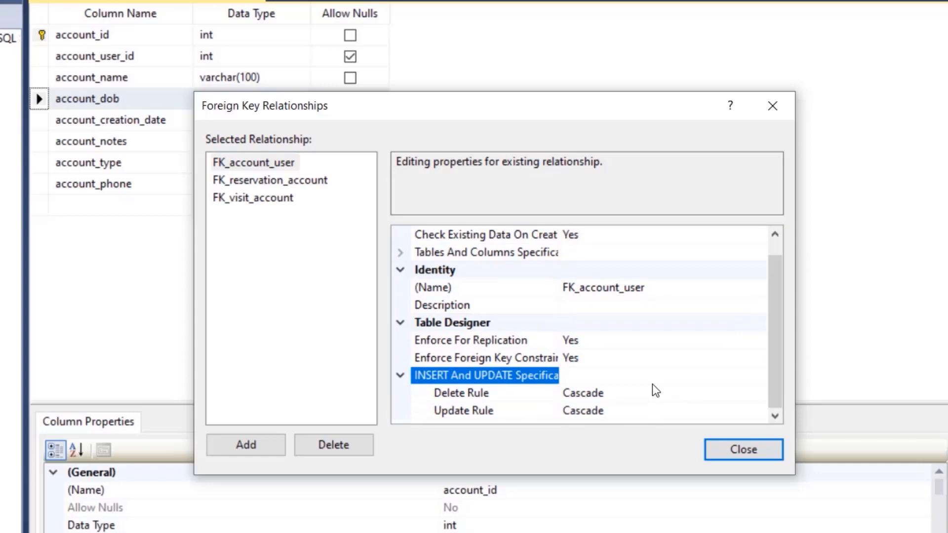
- Set the relationship's delete and update rules to Set Null and save the user and account tables
click(759, 393)
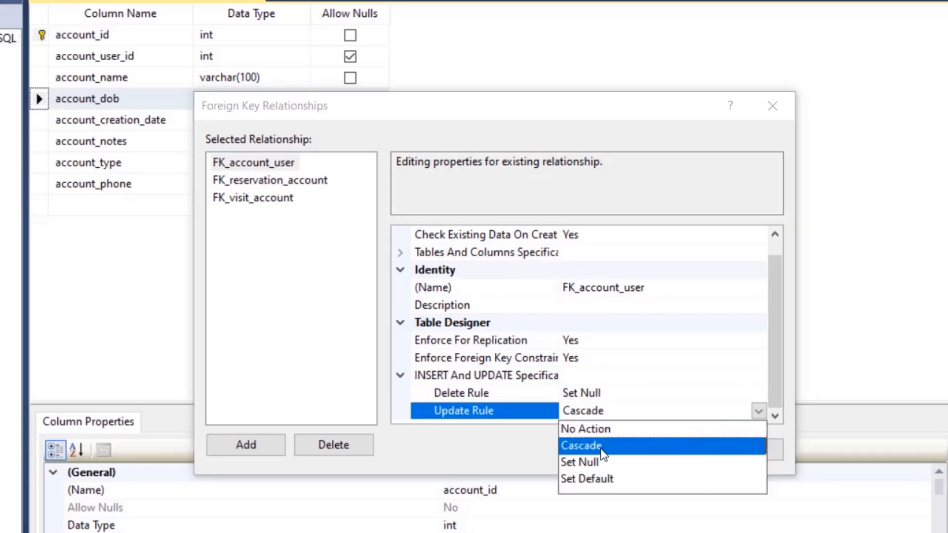
click(580, 462)
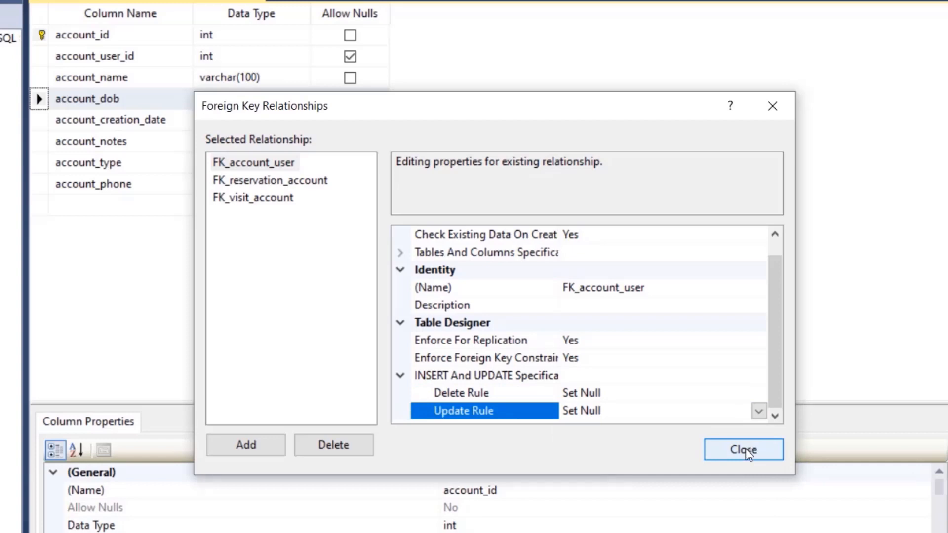
click(743, 450)
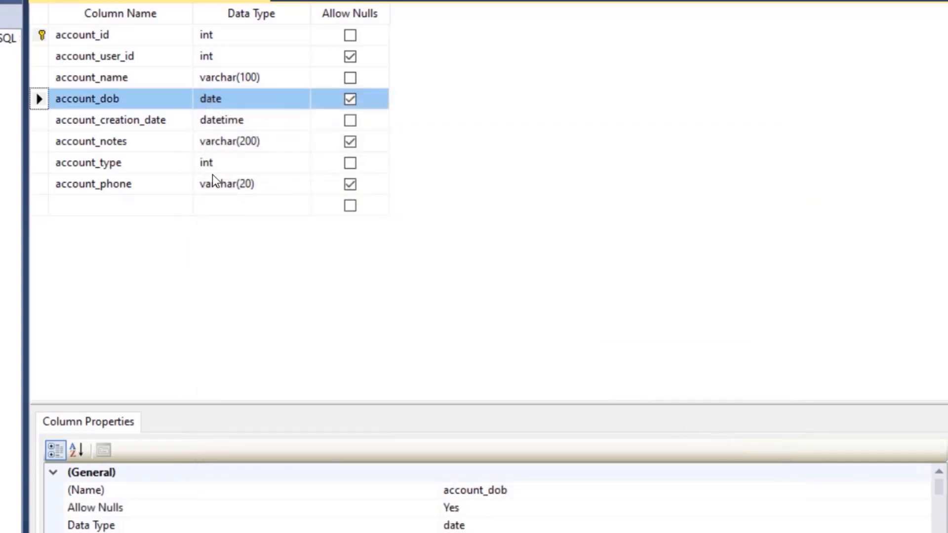
mouse_move(190, 63)
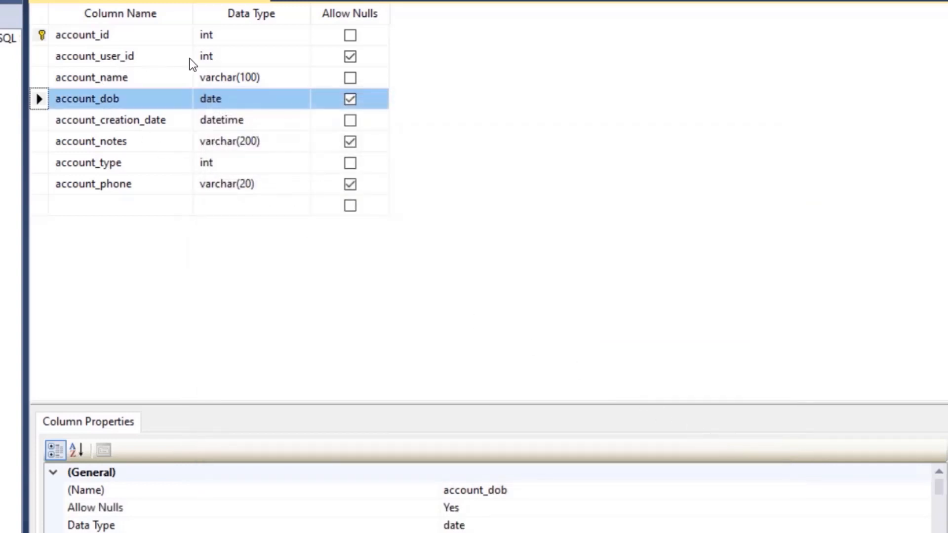
mouse_move(231, 71)
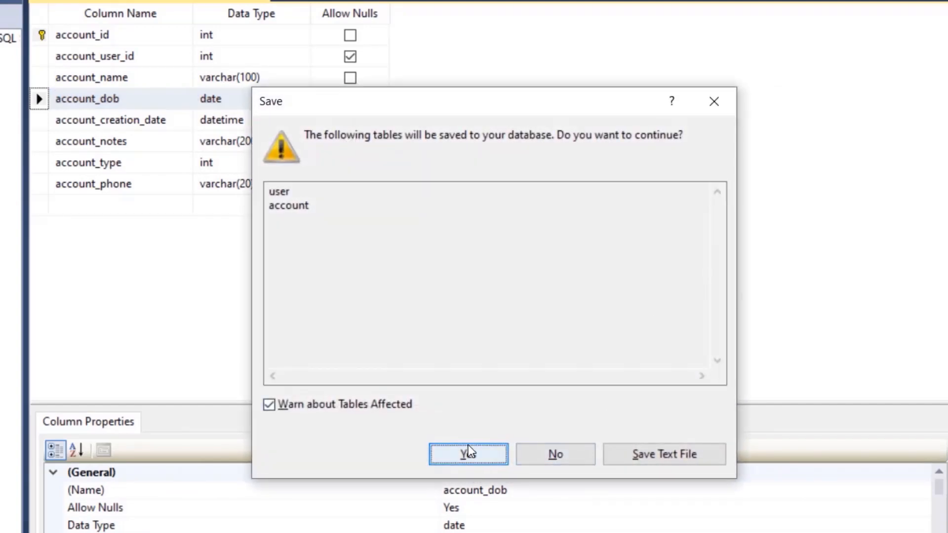
click(466, 454)
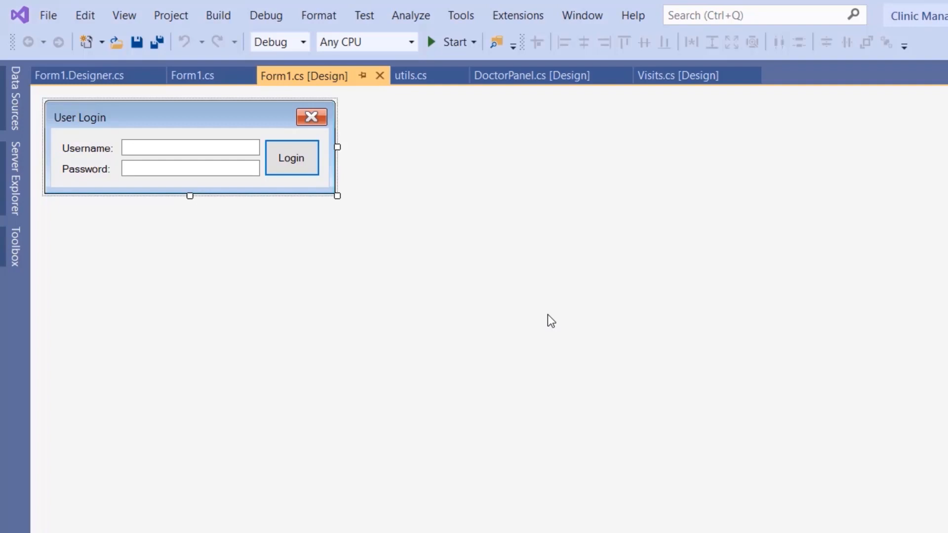
mouse_move(264, 204)
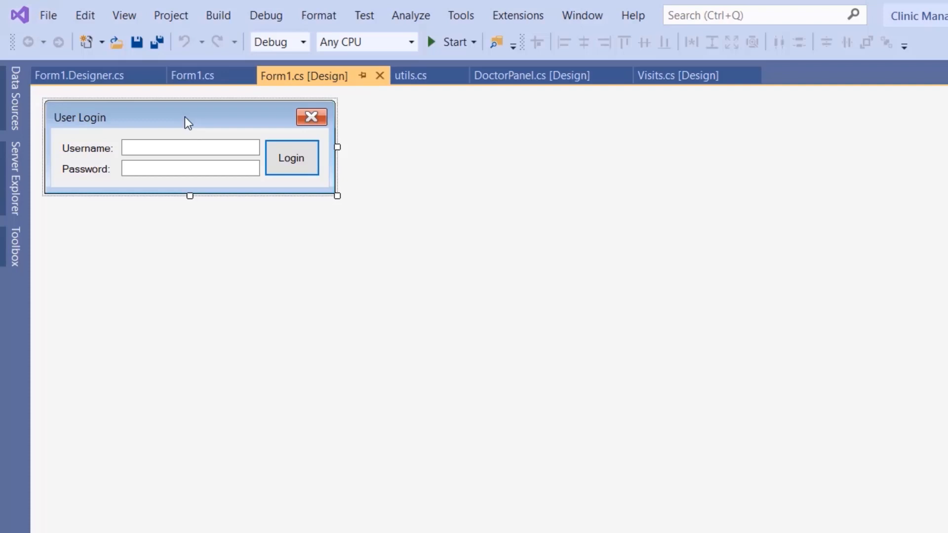
- Add utils.createAdmin("123") to Form1_Load, save, and return to the Form1 designer
click(191, 75)
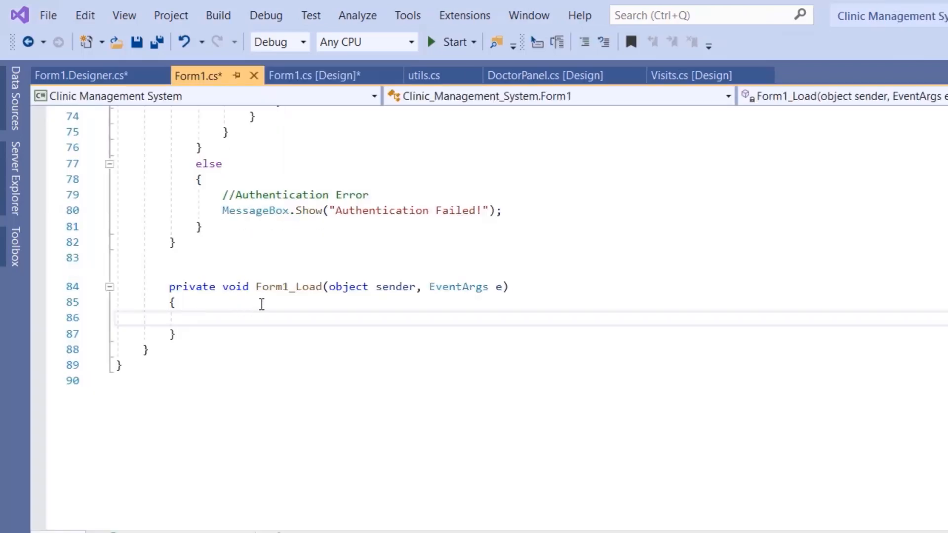
text(utils.createAdmin(")
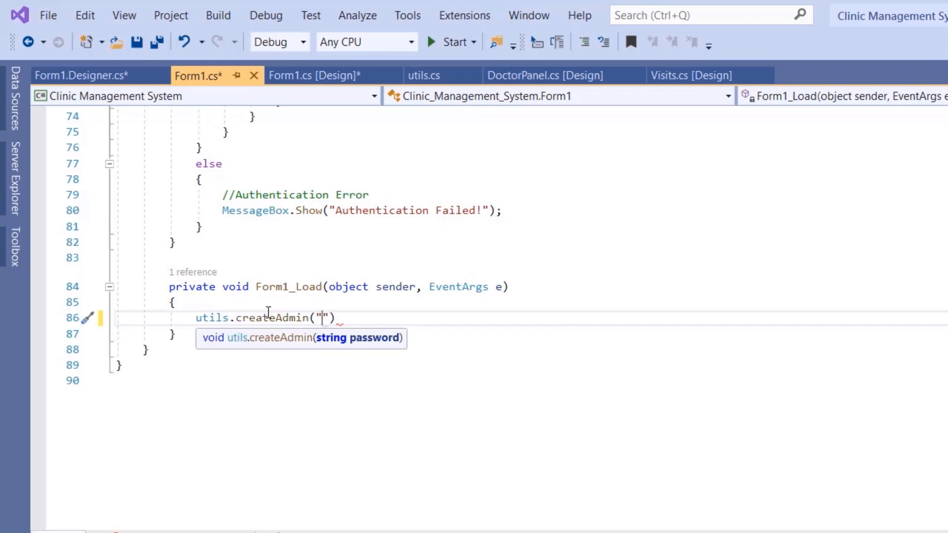
text(123)
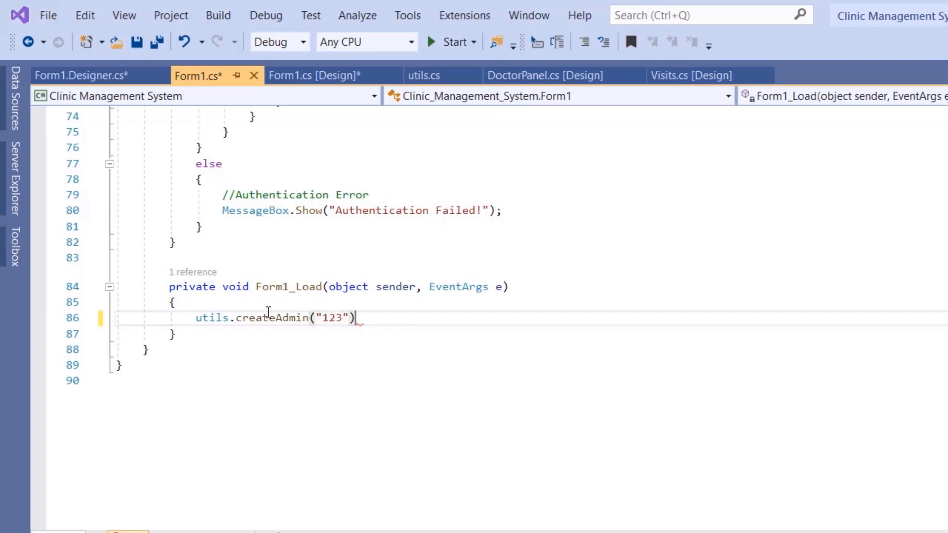
click(302, 75)
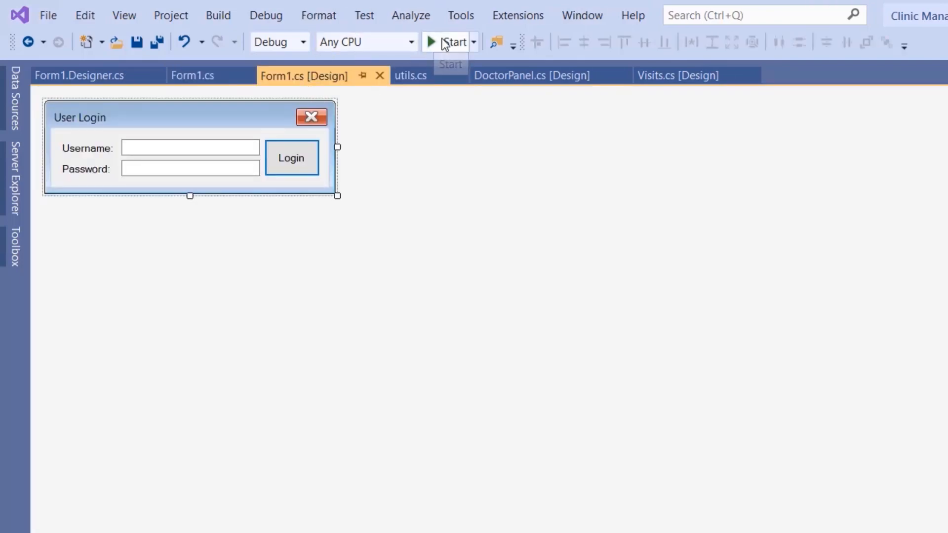
- Start the app and log in with username admin to reach the Administration Panel
click(450, 41)
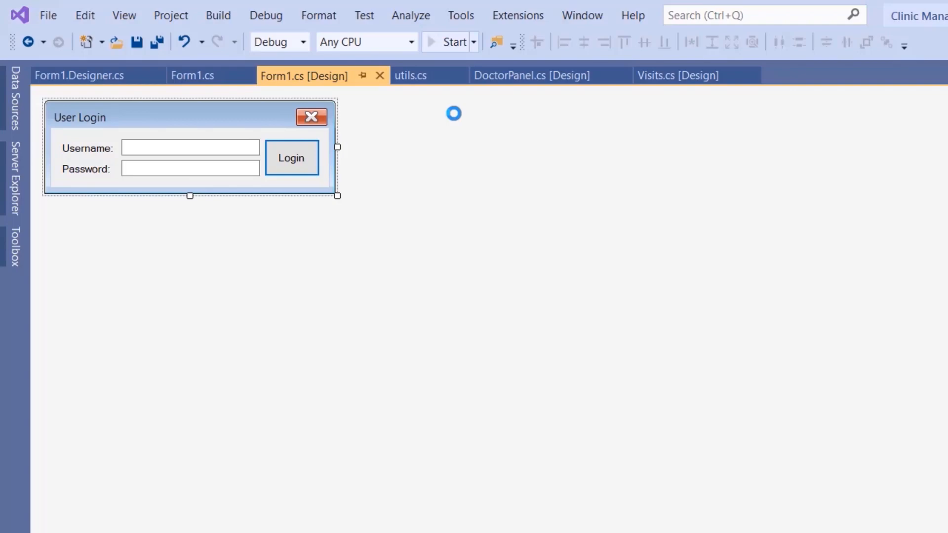
click(445, 41)
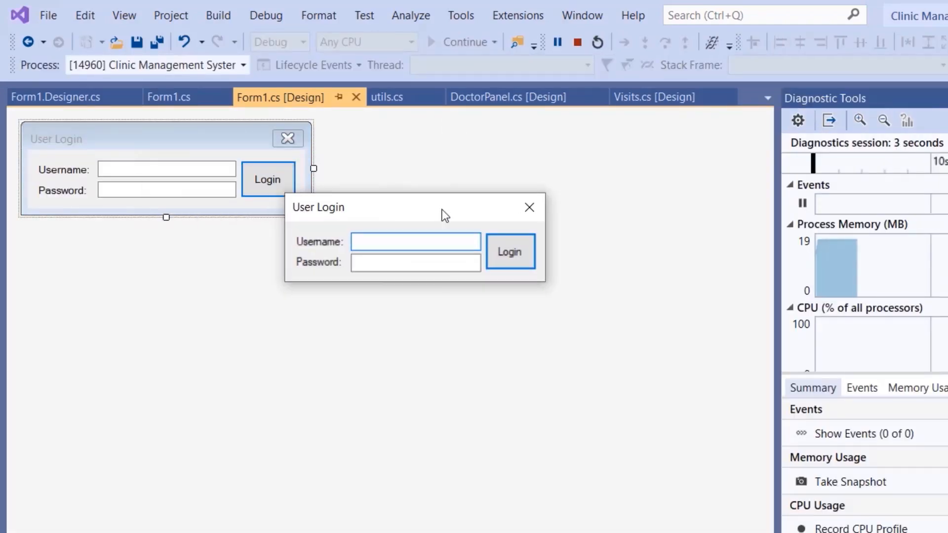
click(414, 263)
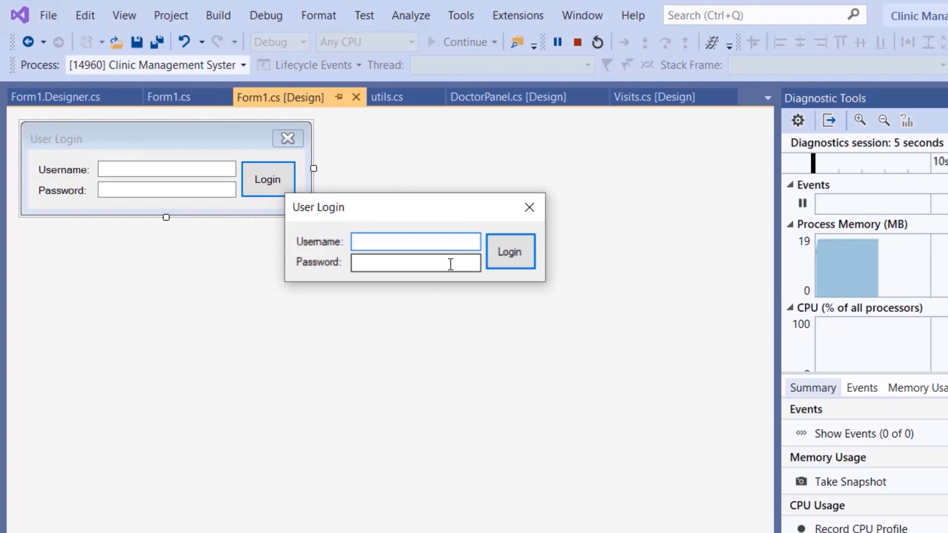
text(admin)
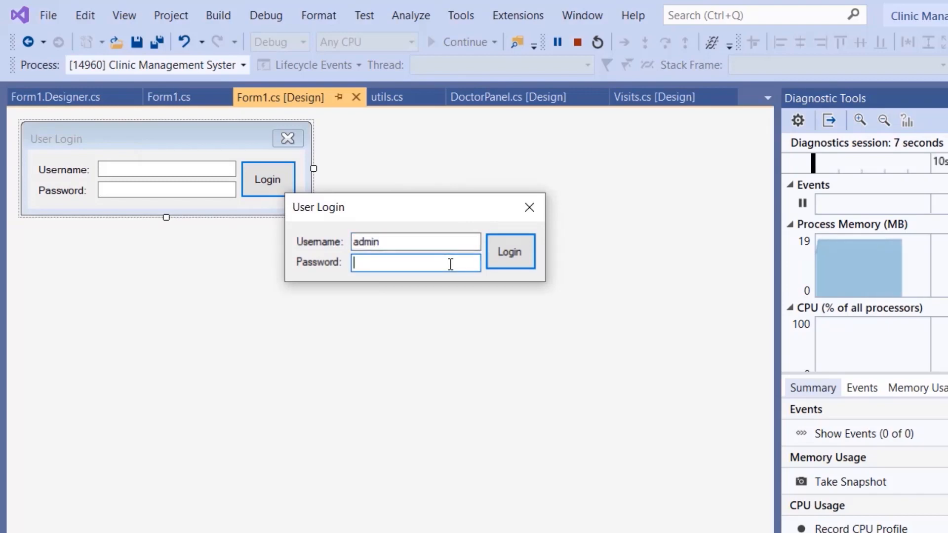
click(509, 251)
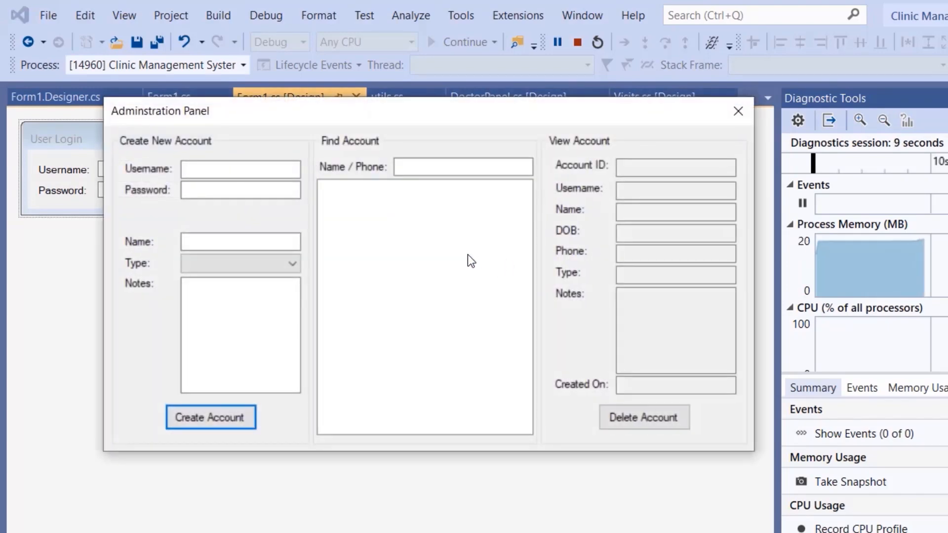
click(249, 168)
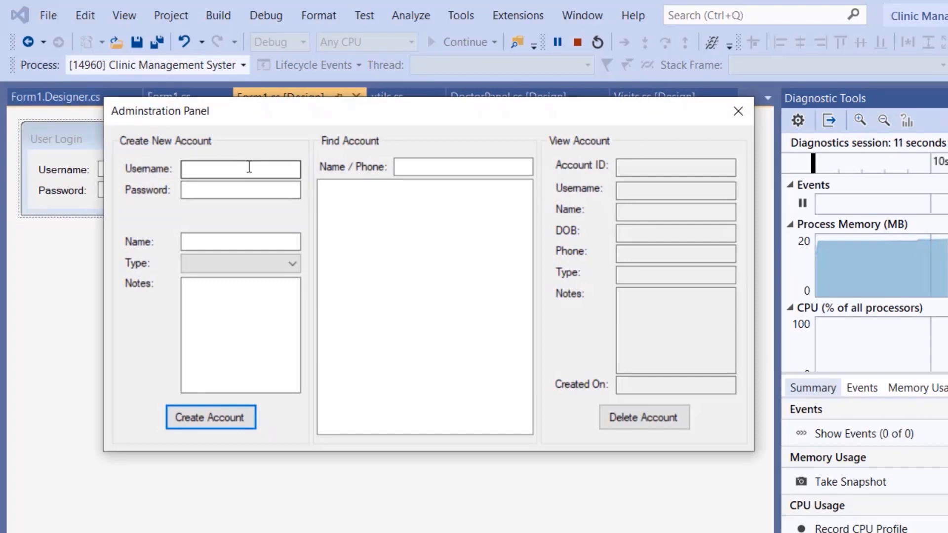
click(240, 169)
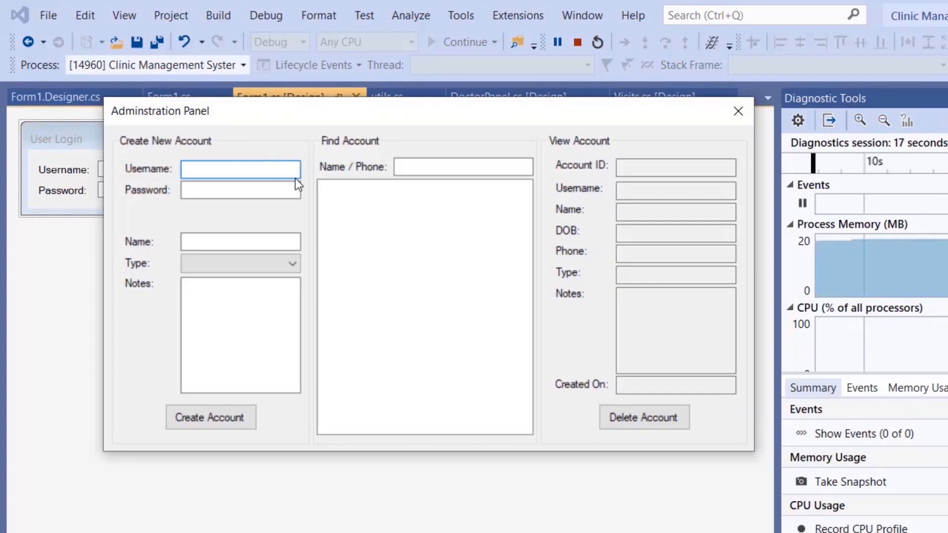
click(240, 168)
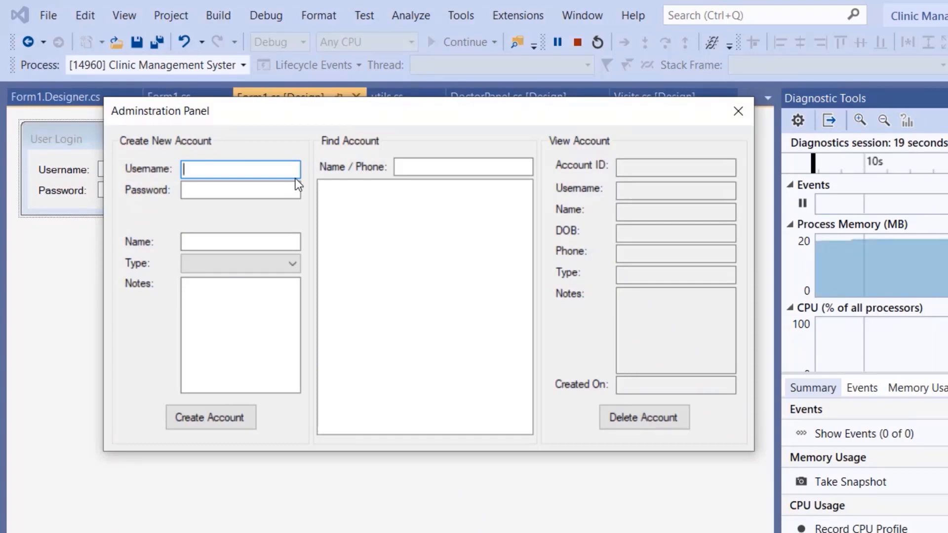
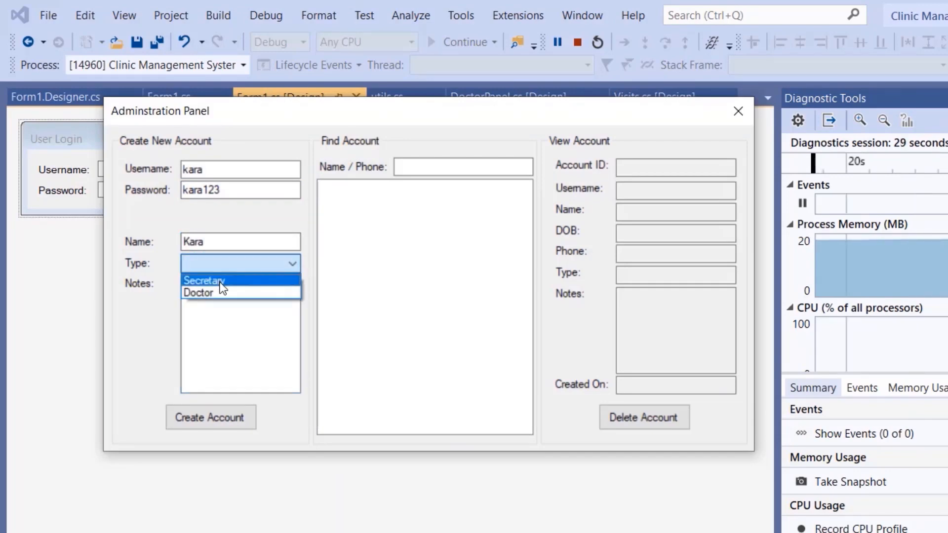
click(197, 292)
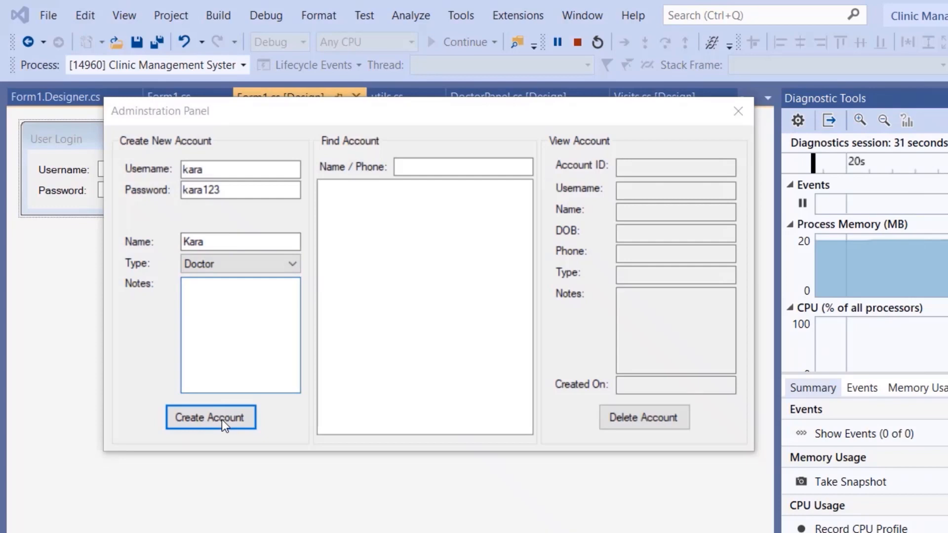
click(211, 417)
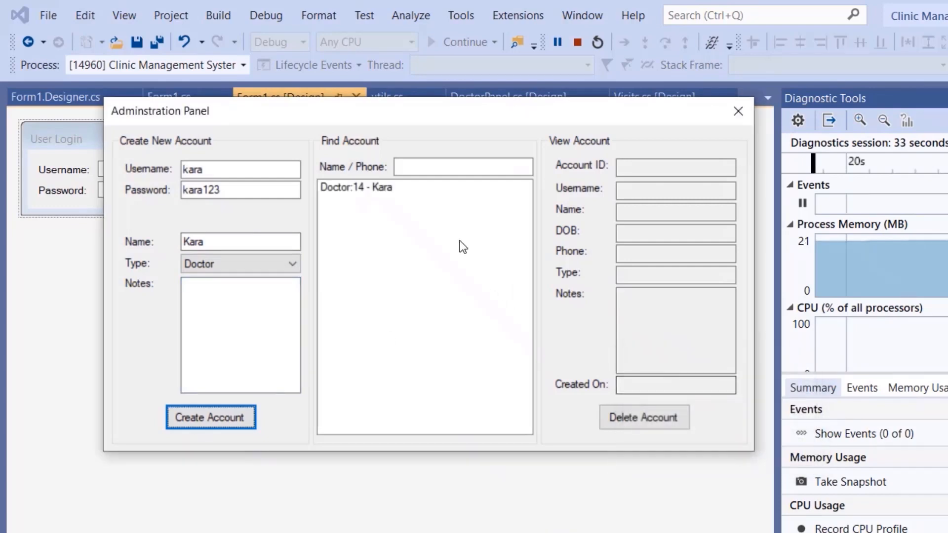
click(356, 187)
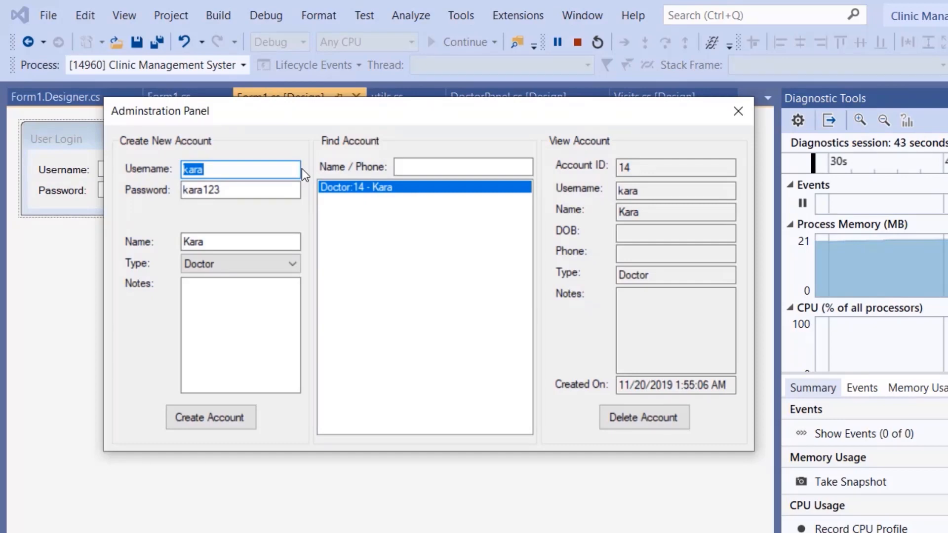
text(bassel)
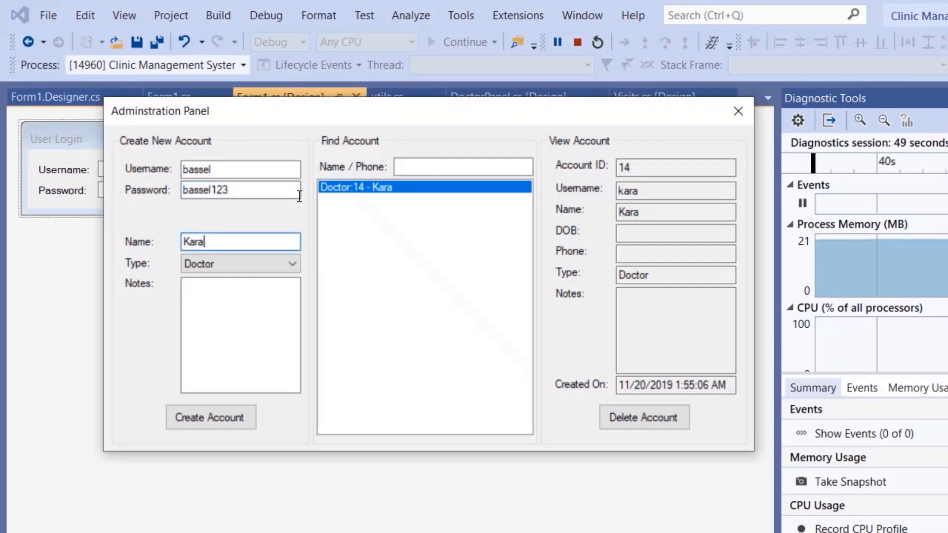
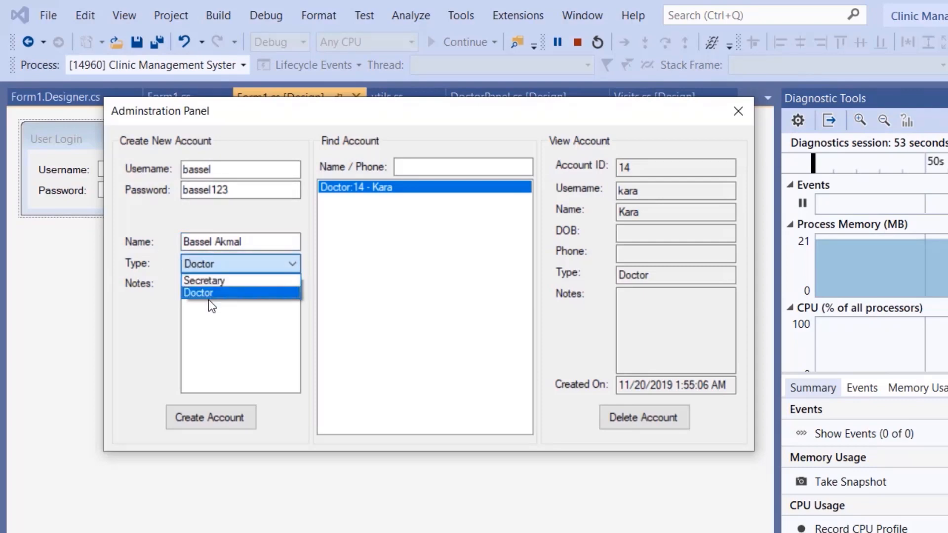
click(210, 417)
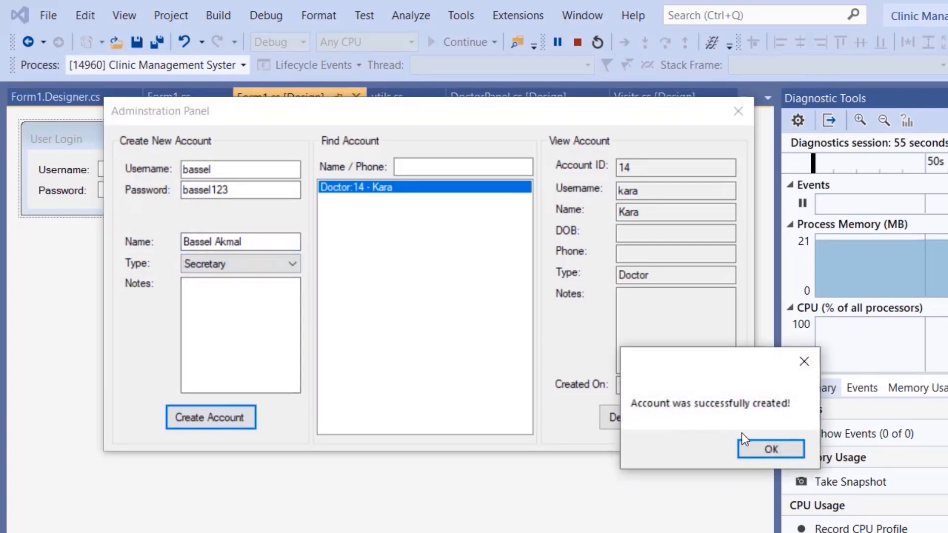
click(770, 449)
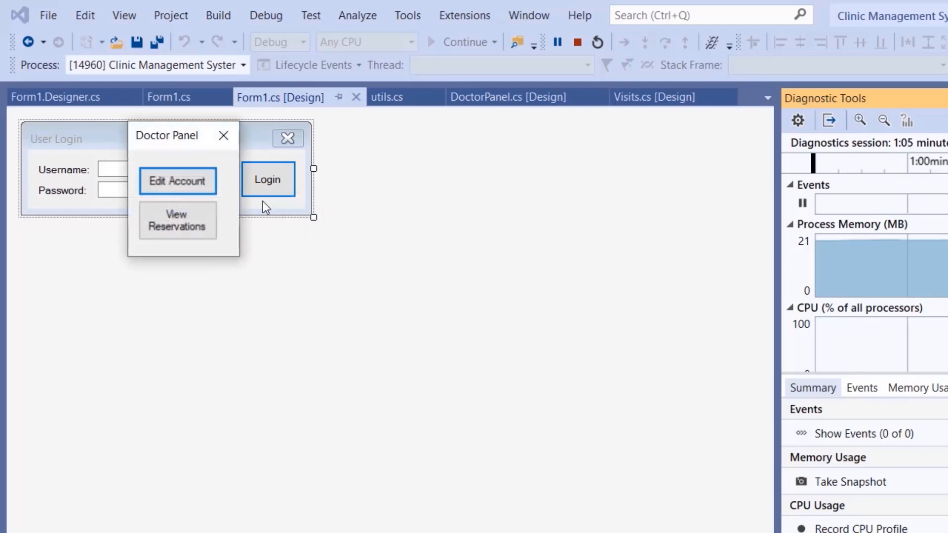
click(178, 180)
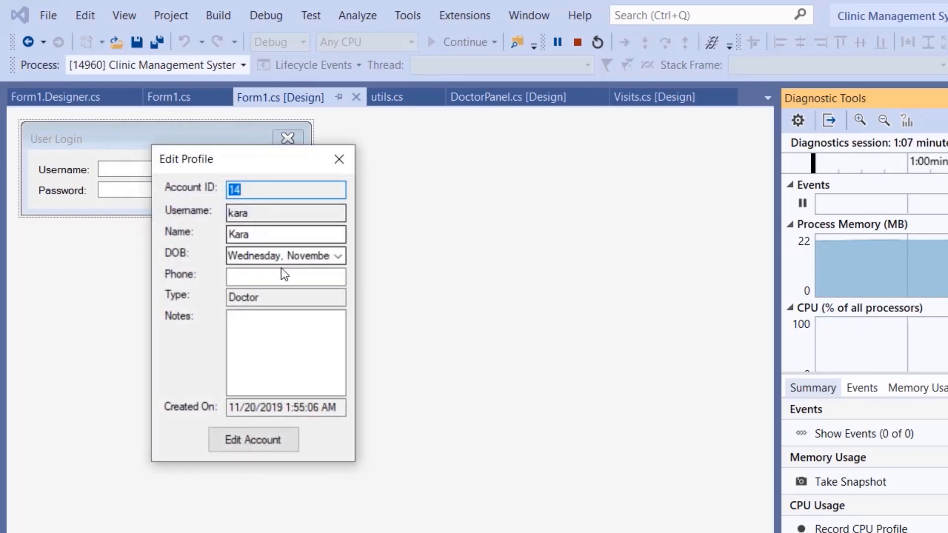
click(337, 256)
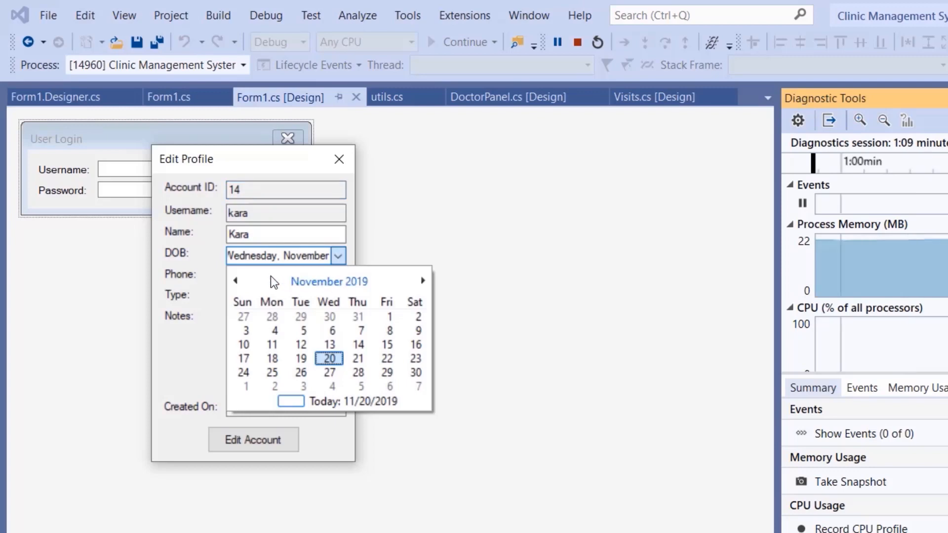
click(328, 282)
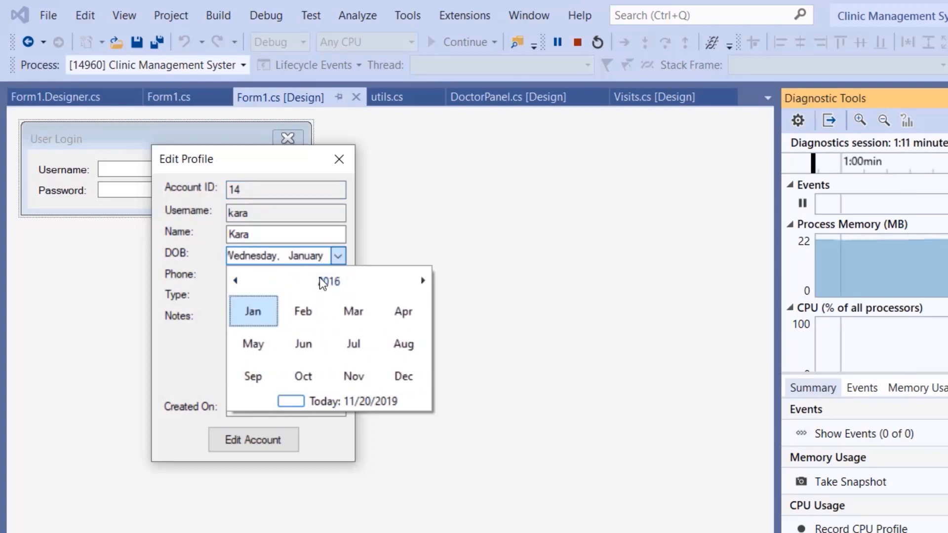
click(328, 281)
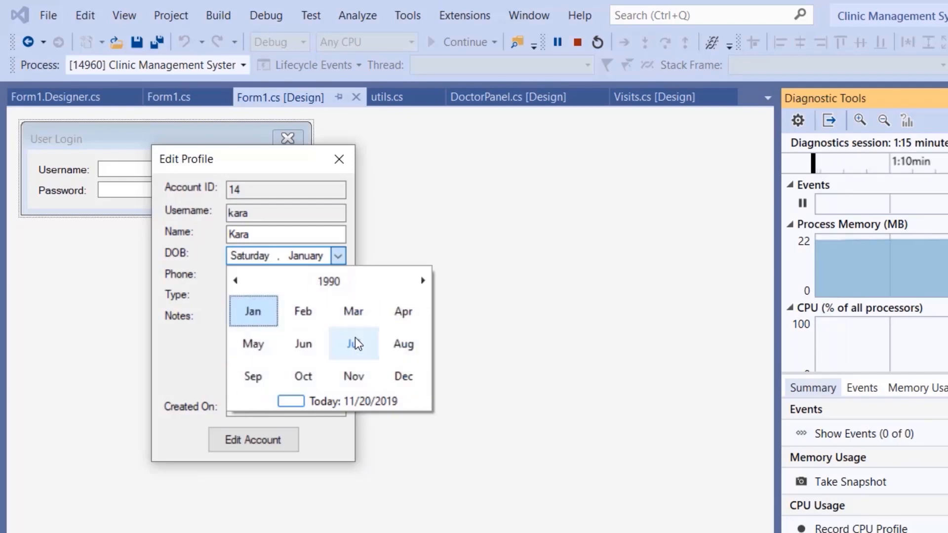
click(354, 343)
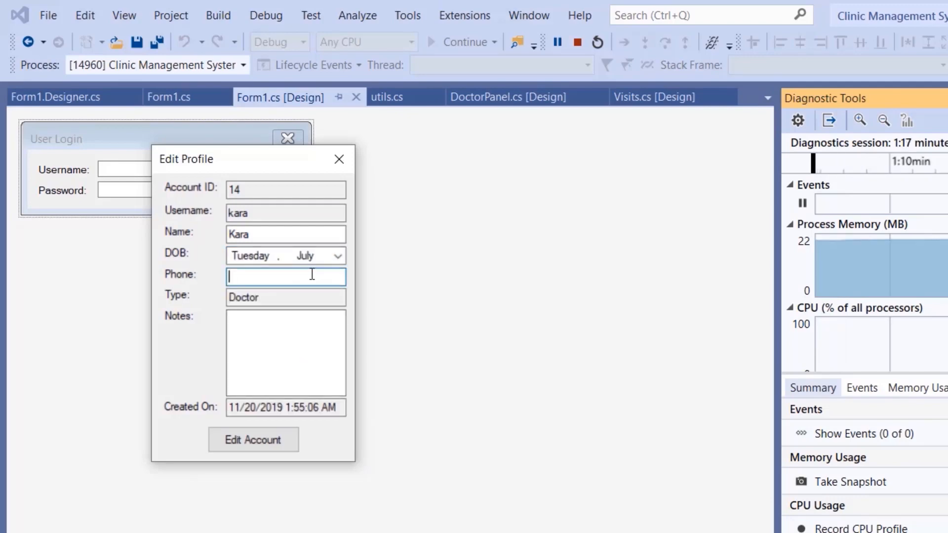
mouse_move(273, 370)
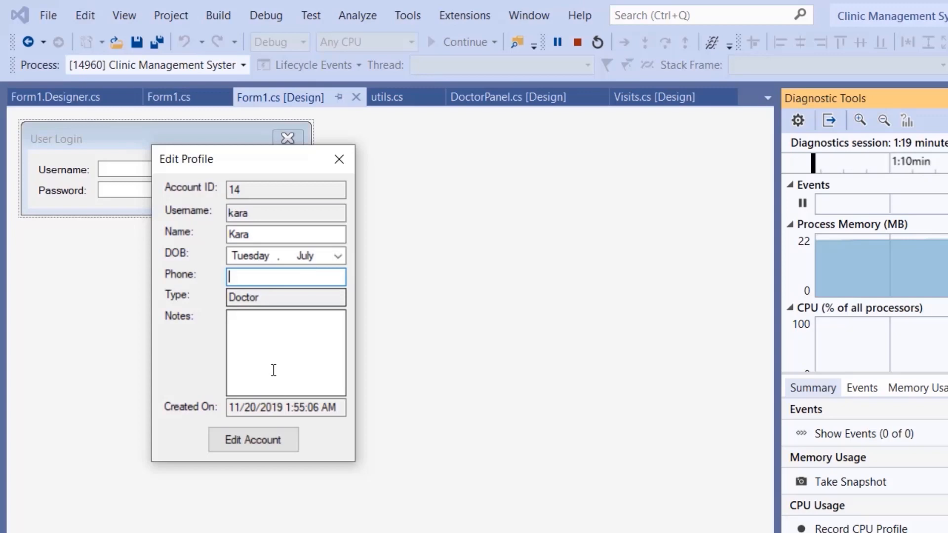
- Save the updated profile, confirm, and go to View Reservations
click(253, 439)
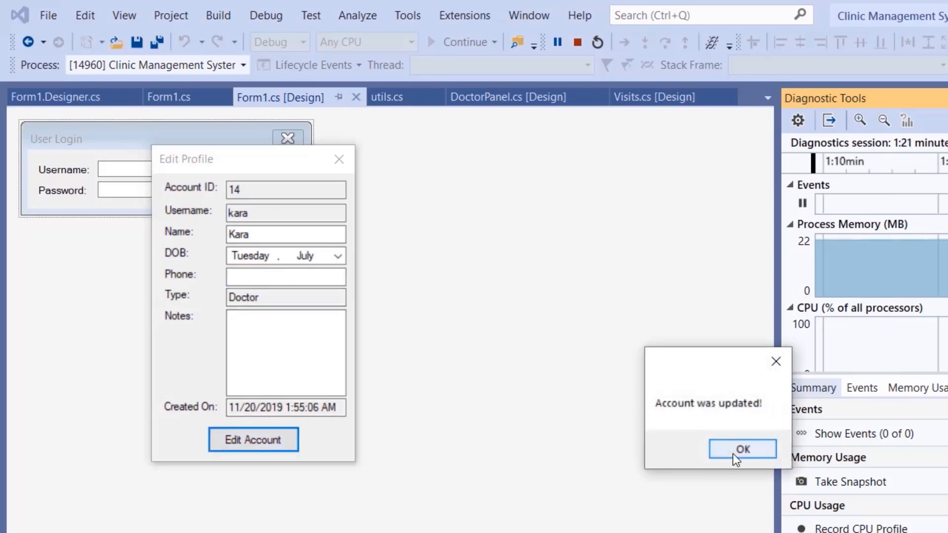
click(742, 448)
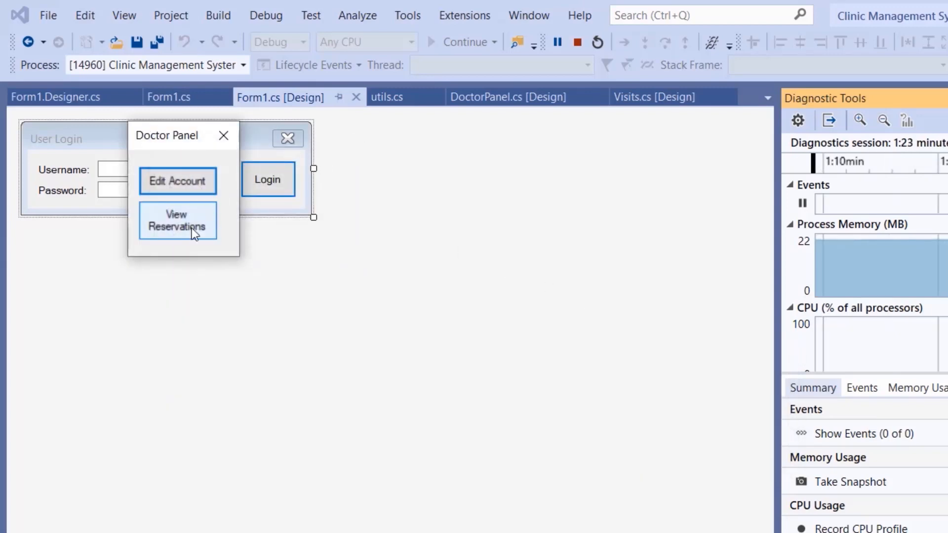
click(177, 220)
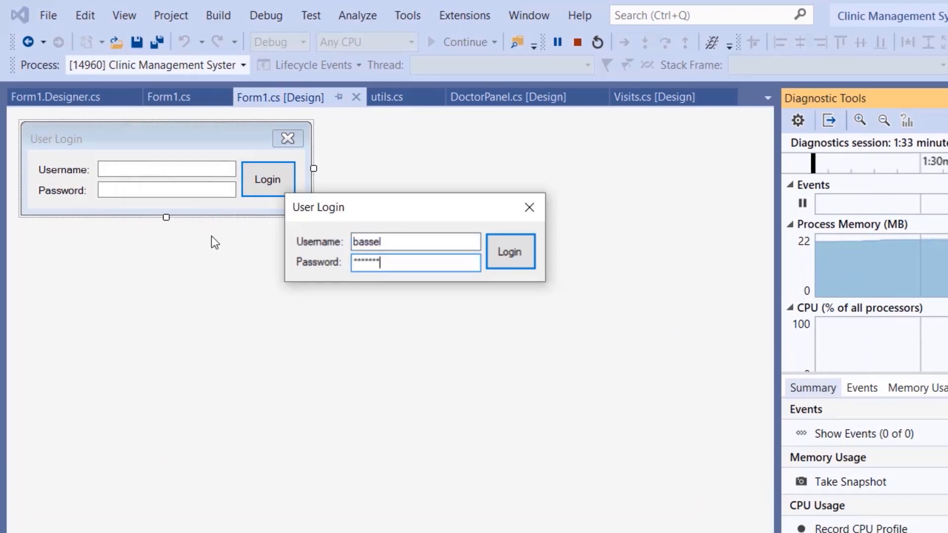
- Log in as secretary bassel, edit the profile and pick a December 1996 date of birth
key(Backspace)
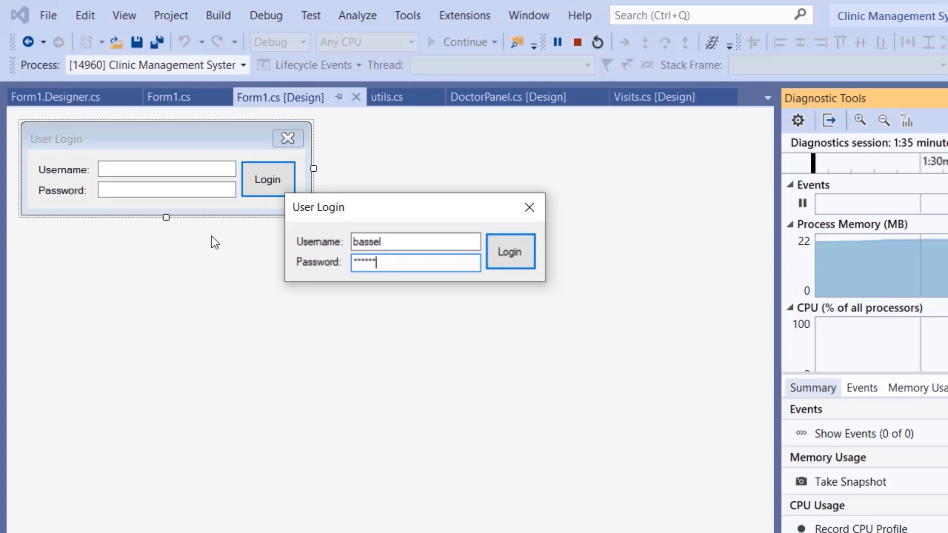
click(509, 251)
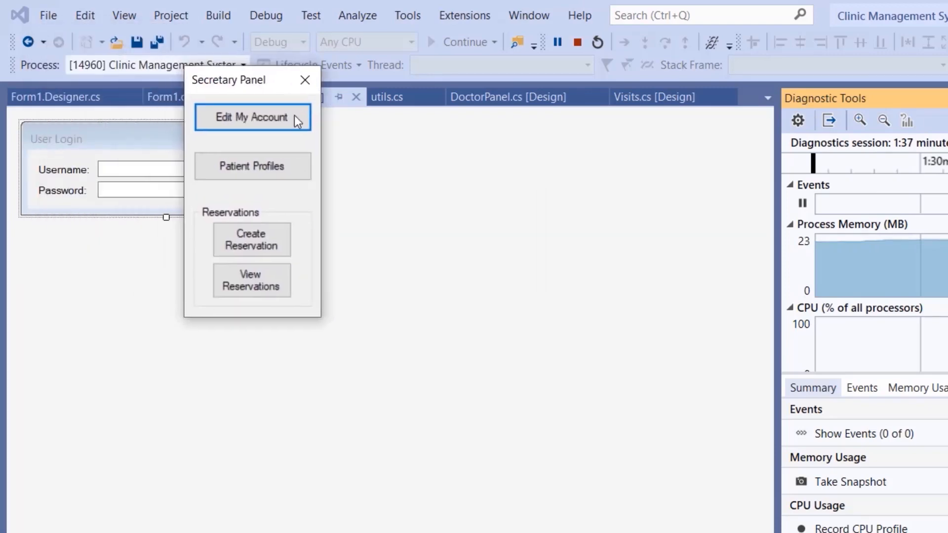
mouse_move(270, 189)
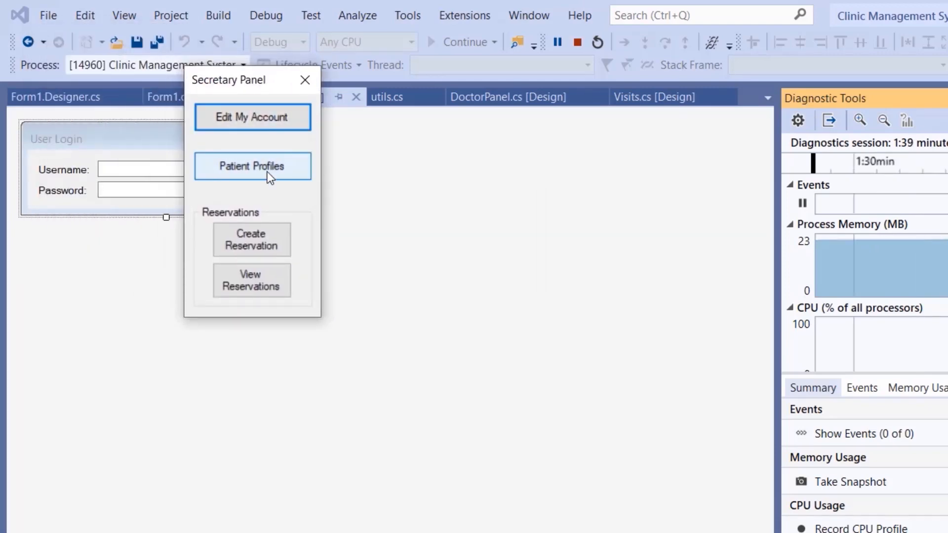
click(252, 118)
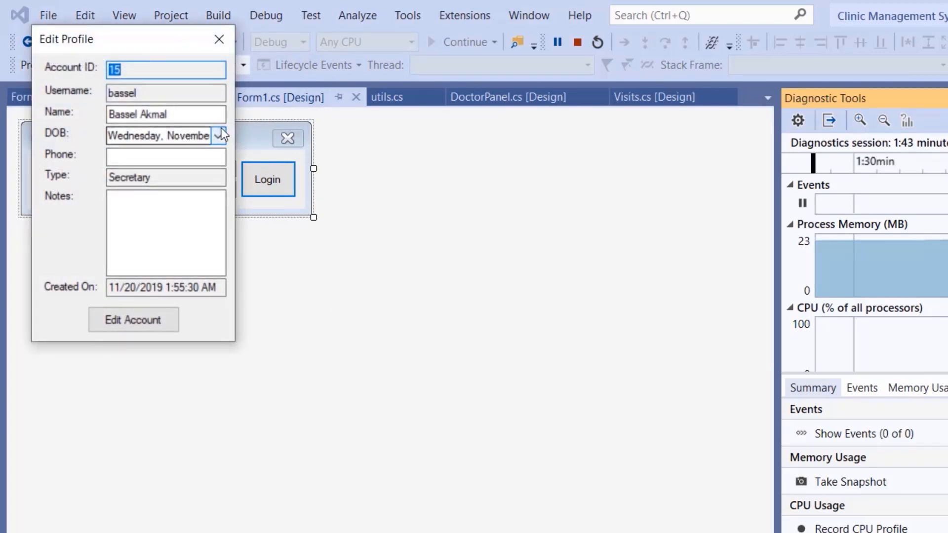
click(218, 137)
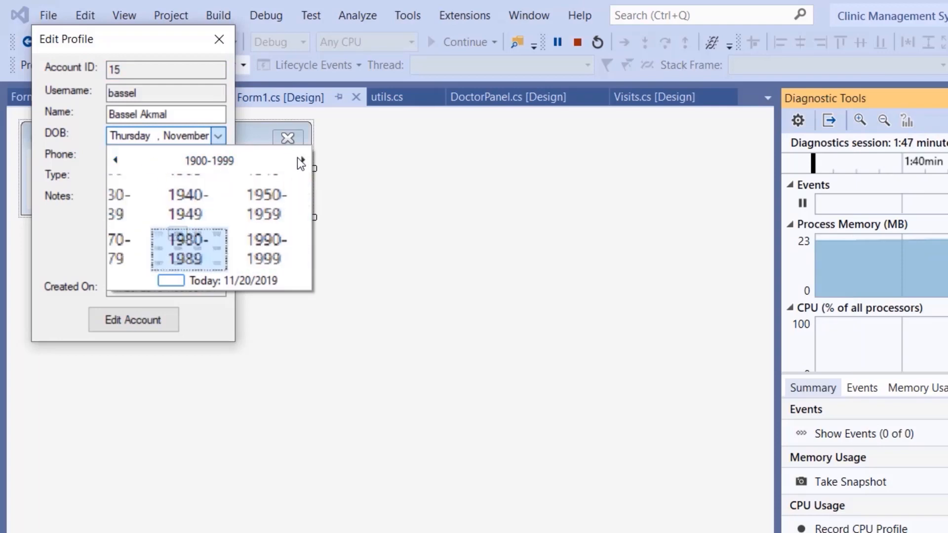
click(300, 161)
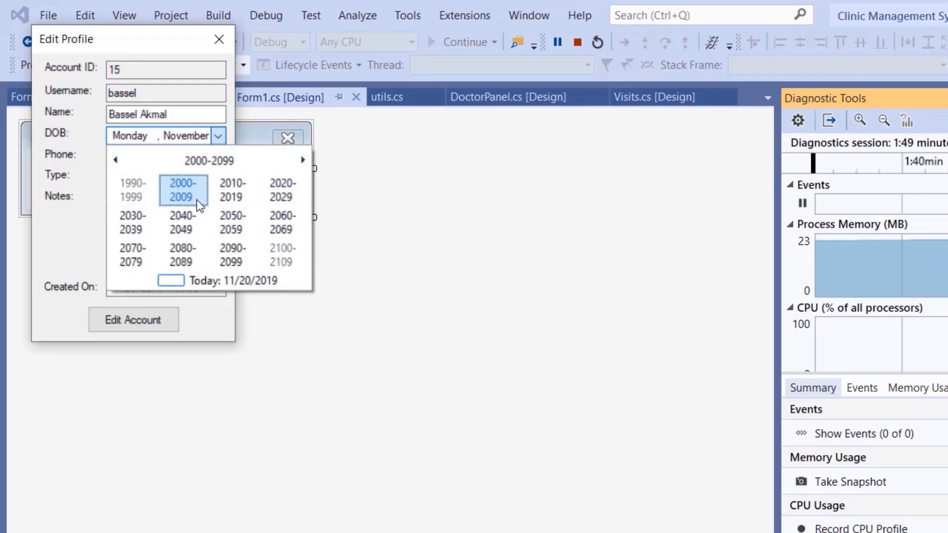
click(182, 190)
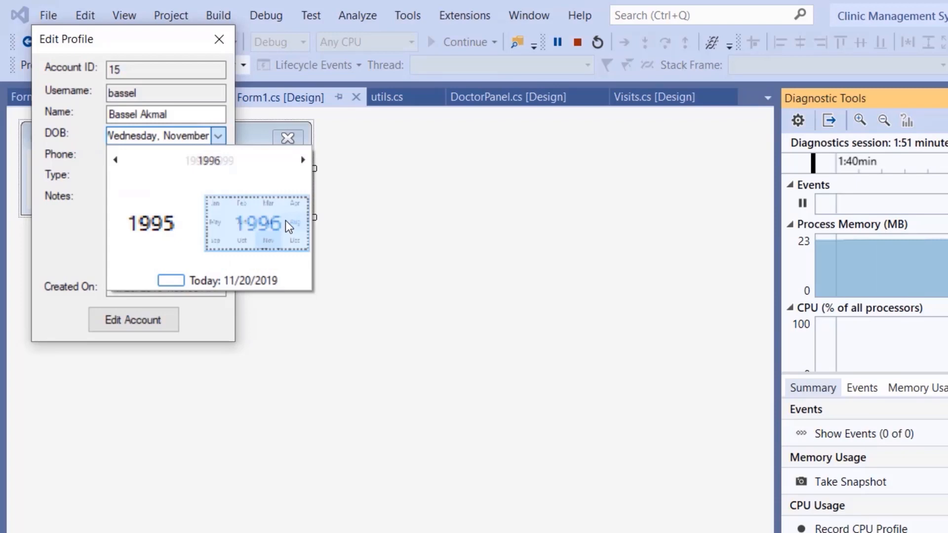
click(257, 223)
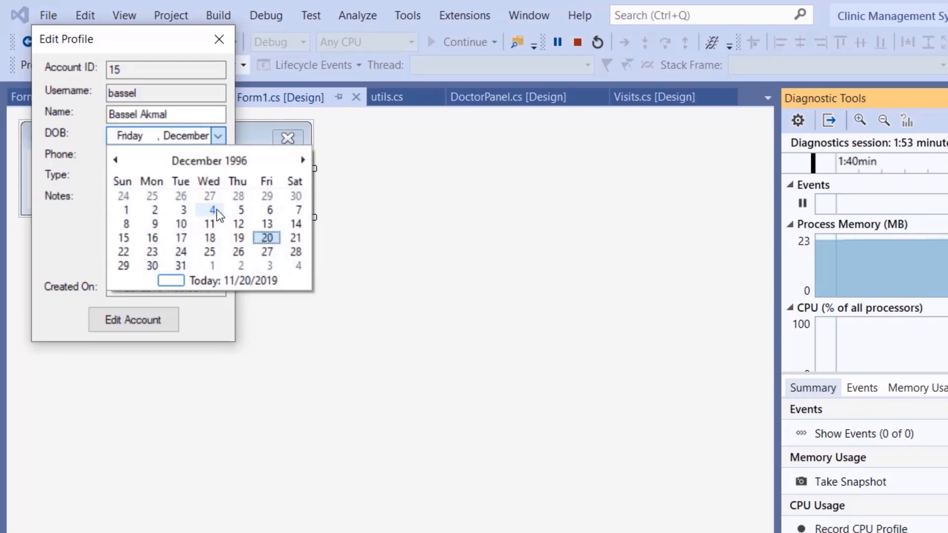
click(212, 209)
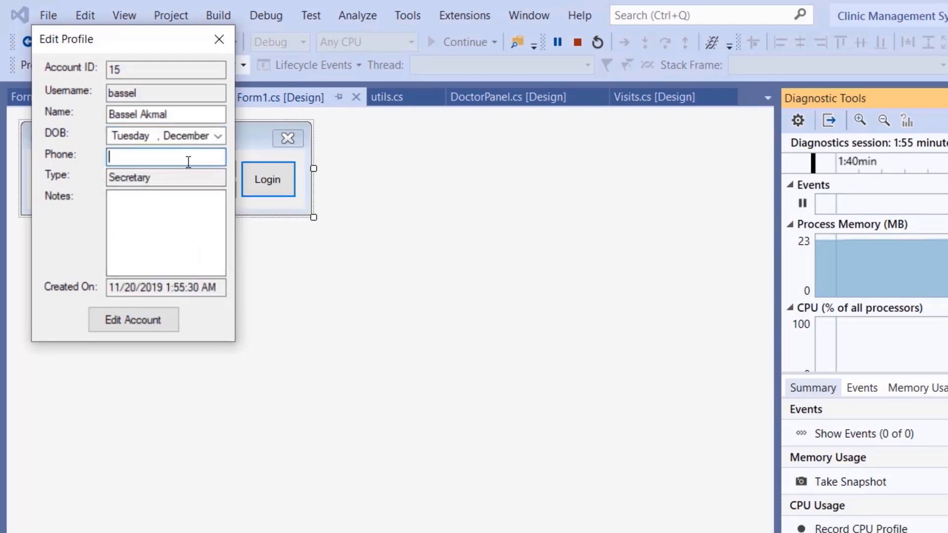
- Save the secretary profile, confirm the update, and close Edit Profile
click(132, 320)
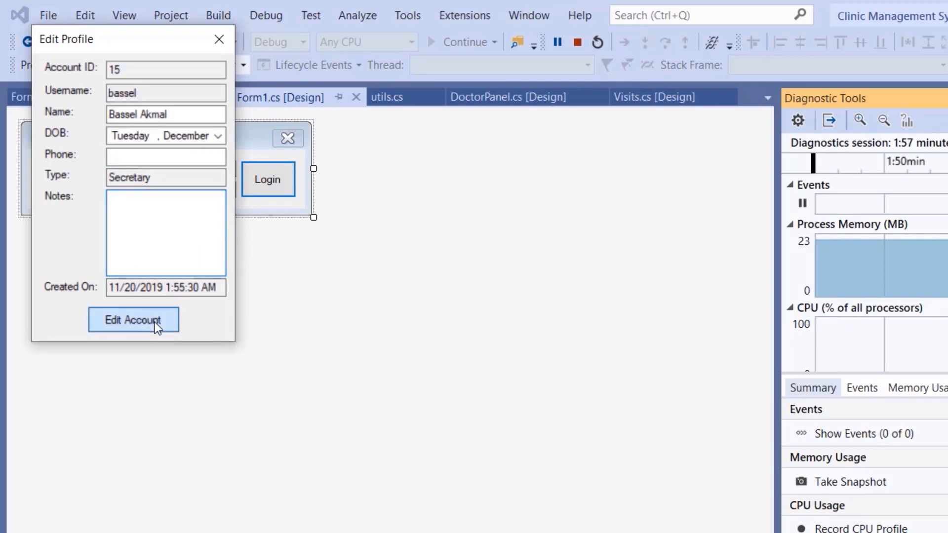
click(133, 320)
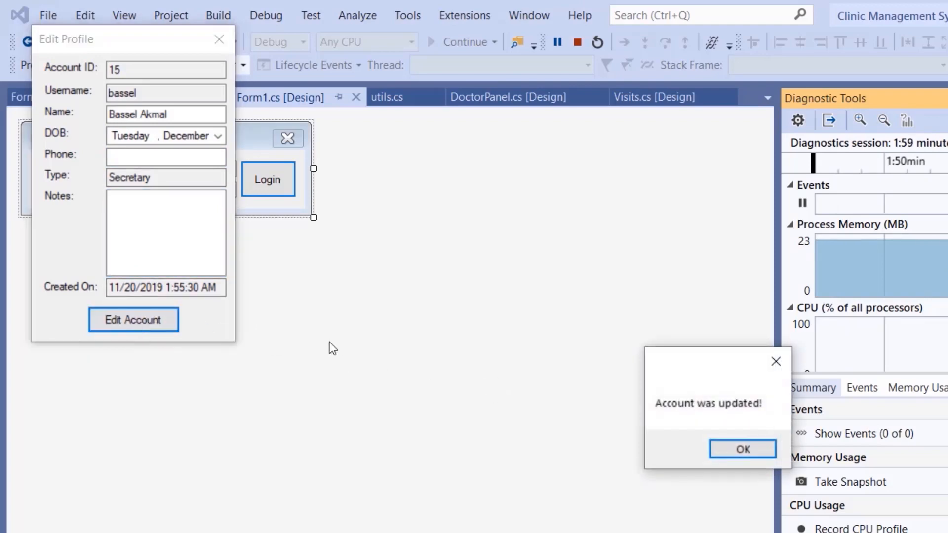
click(742, 449)
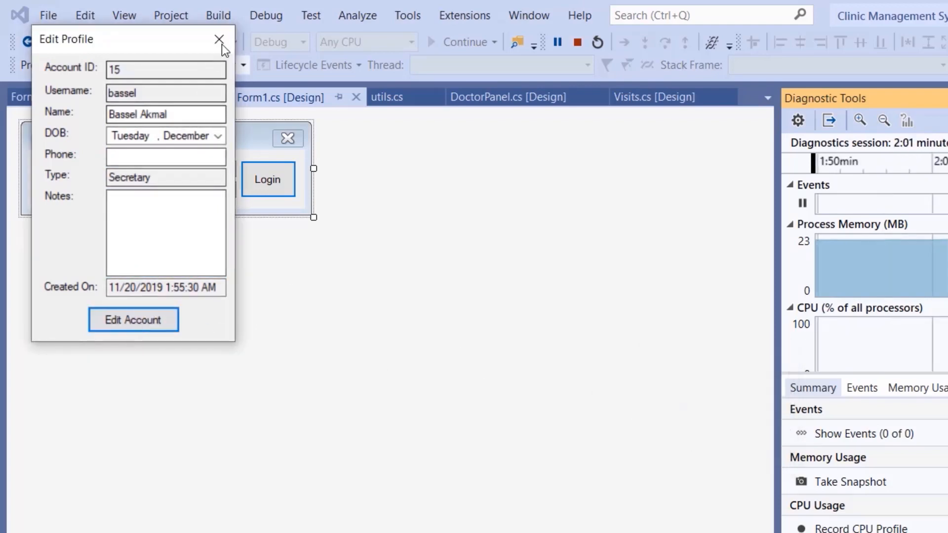
click(215, 40)
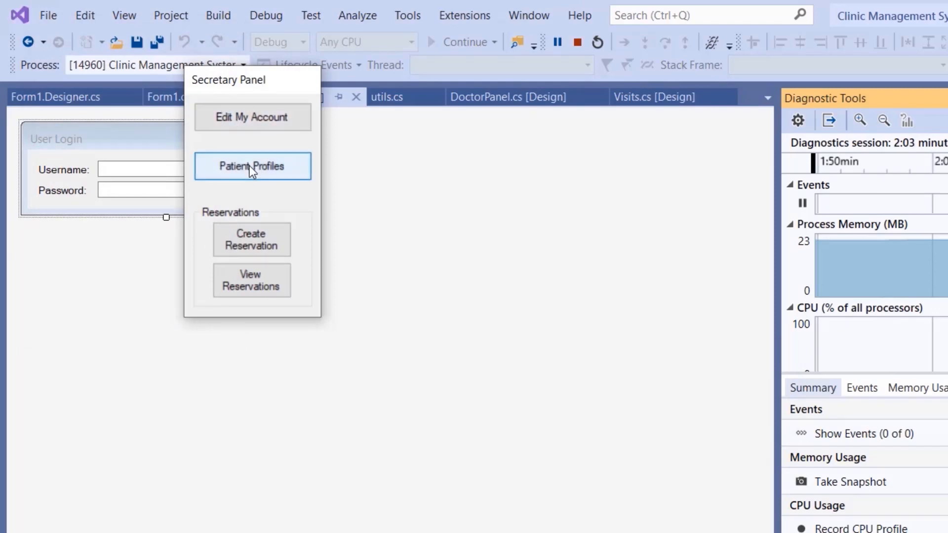
- In Patient Profiles, create patient Ahmed with phone 01123 and confirm
click(252, 166)
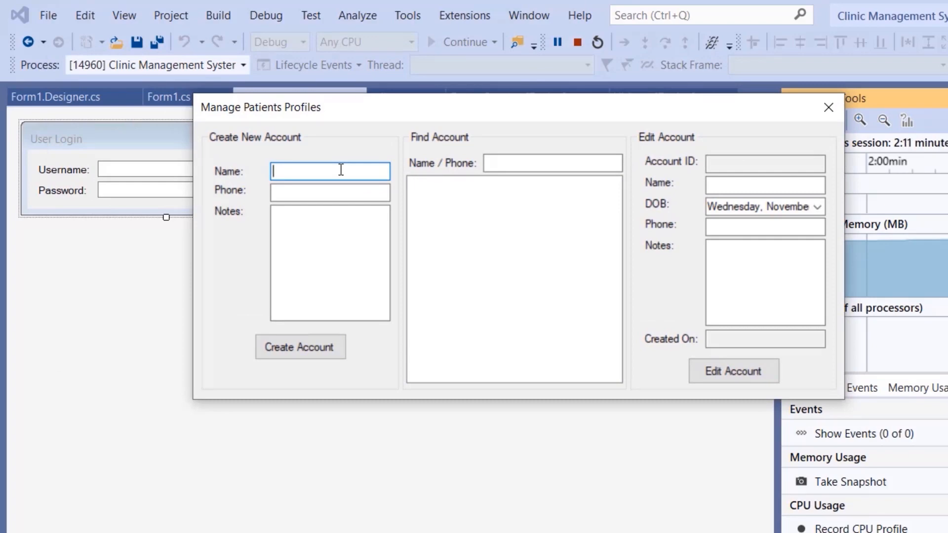
text(Ahmed)
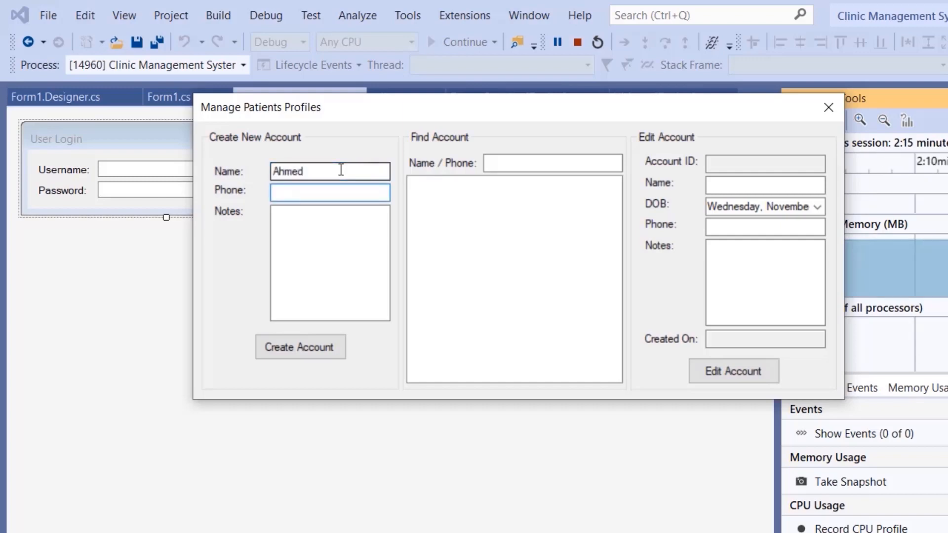
text(0)
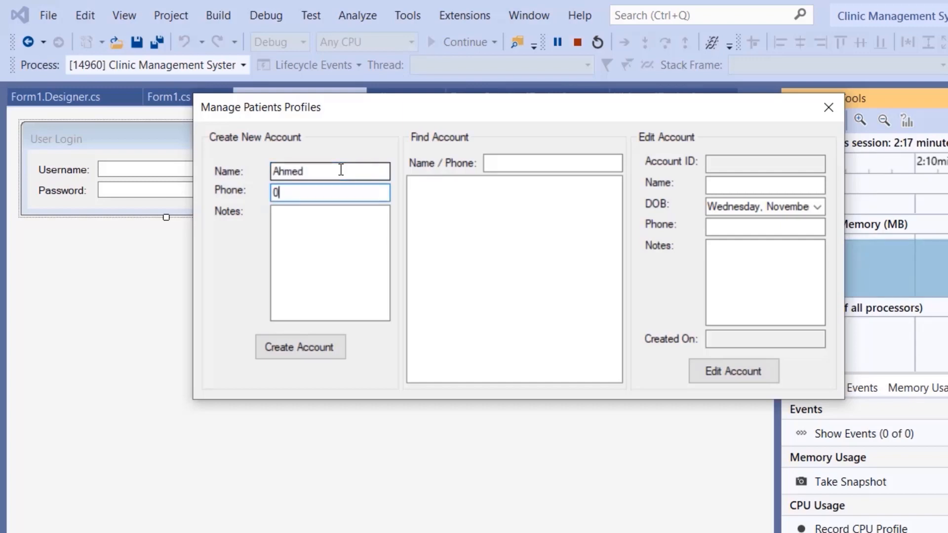
text(11237894)
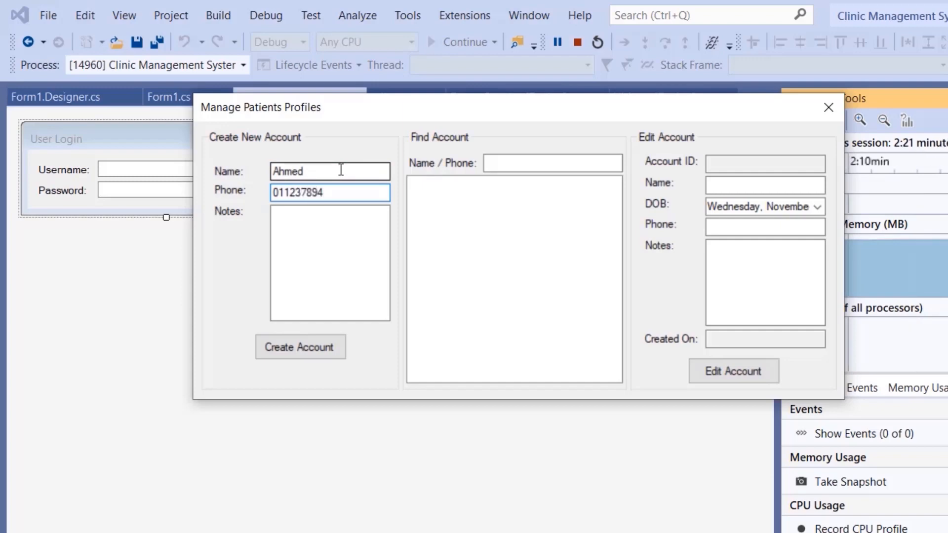
click(300, 347)
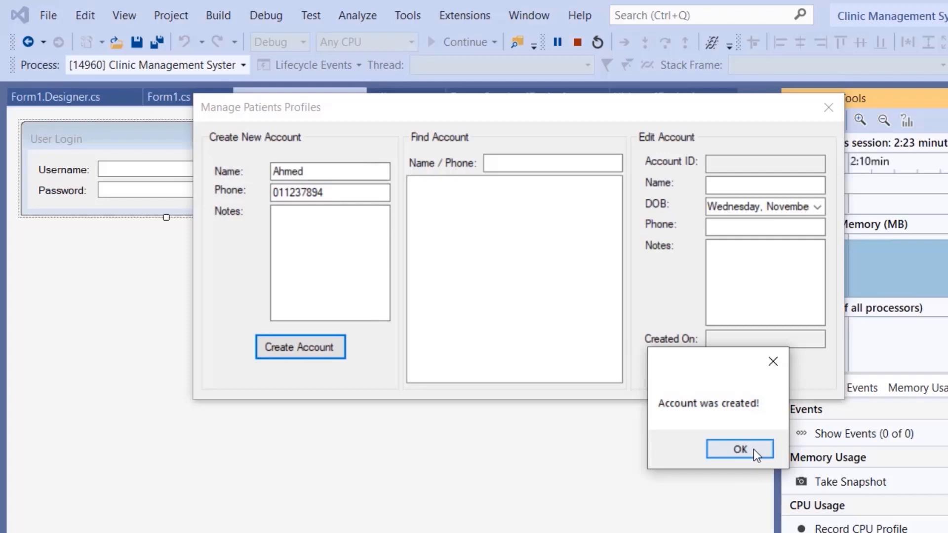
click(739, 448)
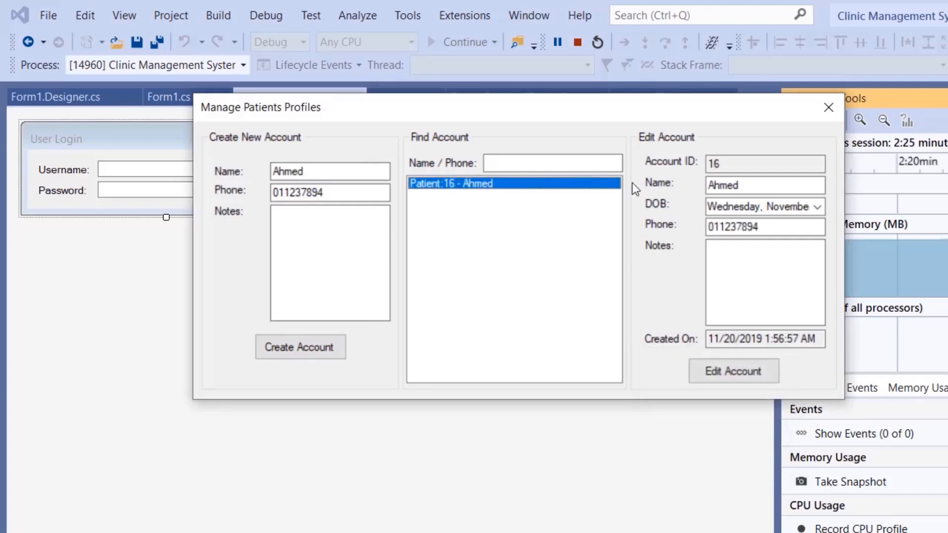
- Create a second patient John with phone 2315616 and confirm
click(300, 215)
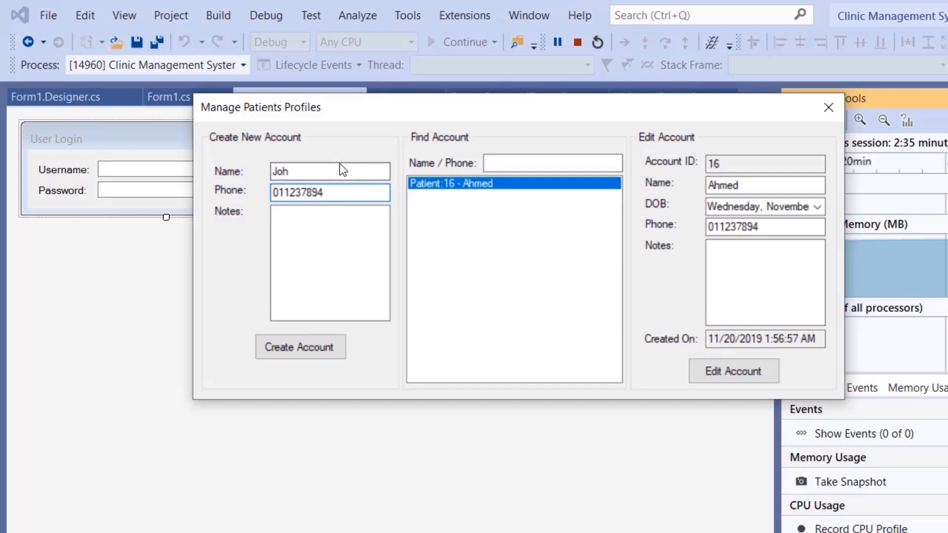
text(n)
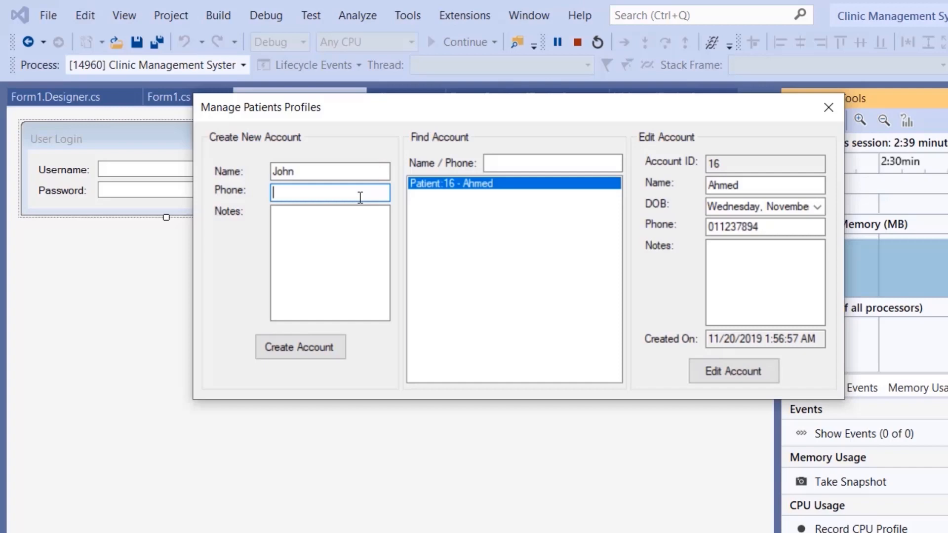
text(2315616)
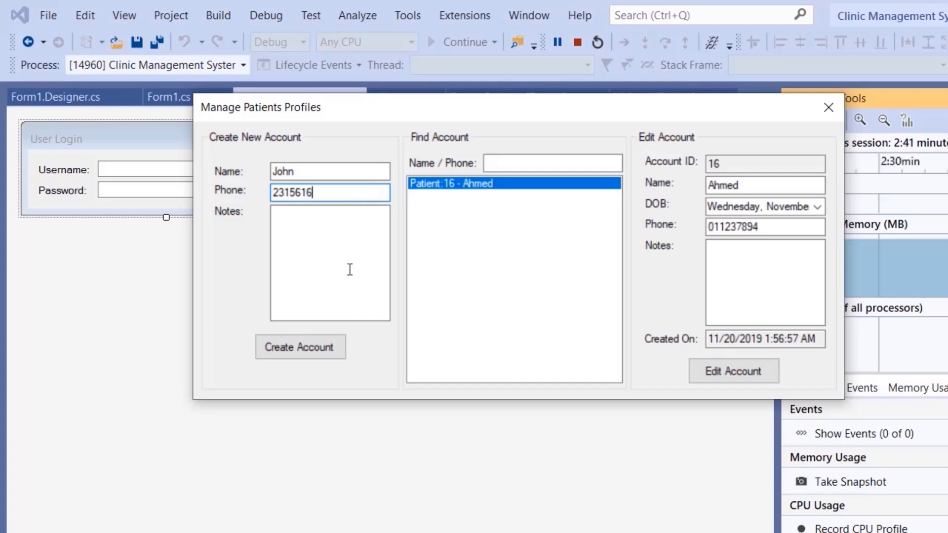
click(300, 348)
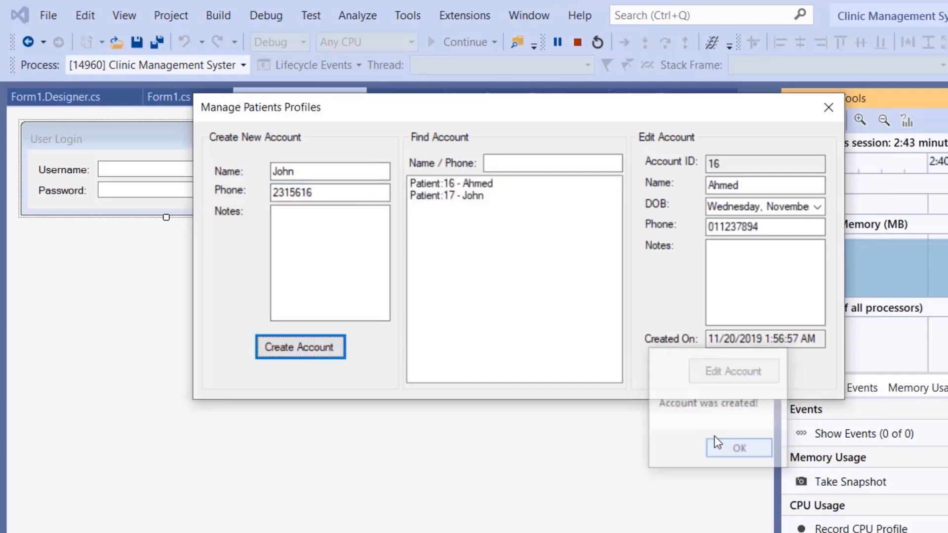
click(738, 448)
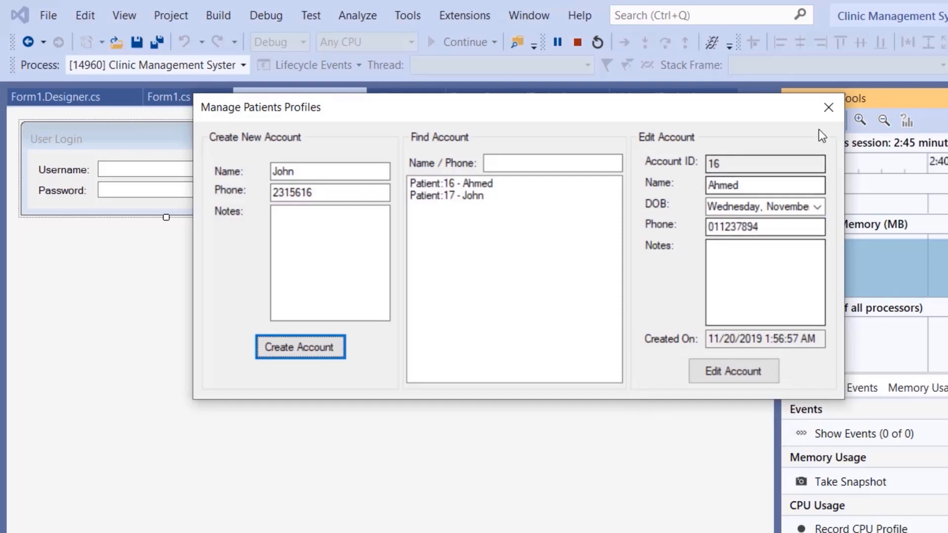
- In Create Reservation, book the 8:00–8:30 PM slot for patient 16 Ahmed and acknowledge reservation ID 15
click(827, 107)
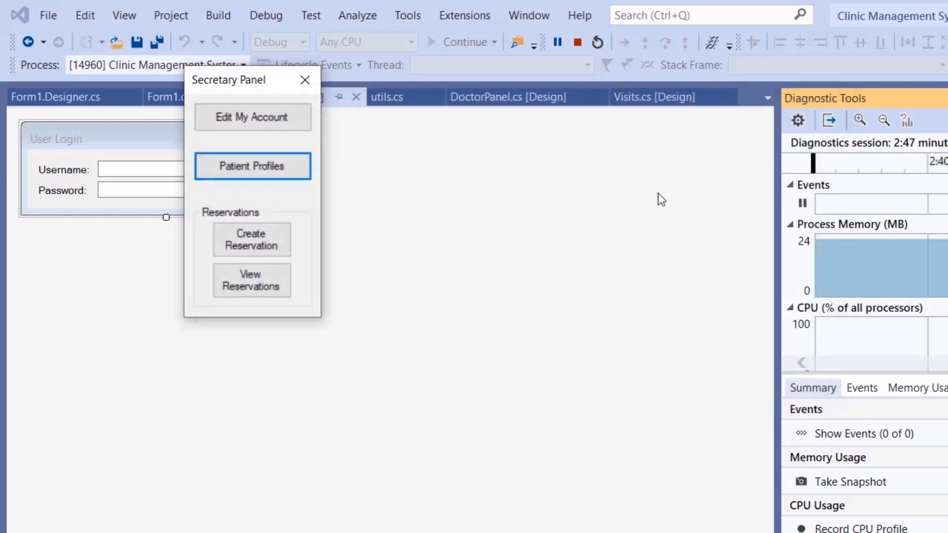
mouse_move(270, 247)
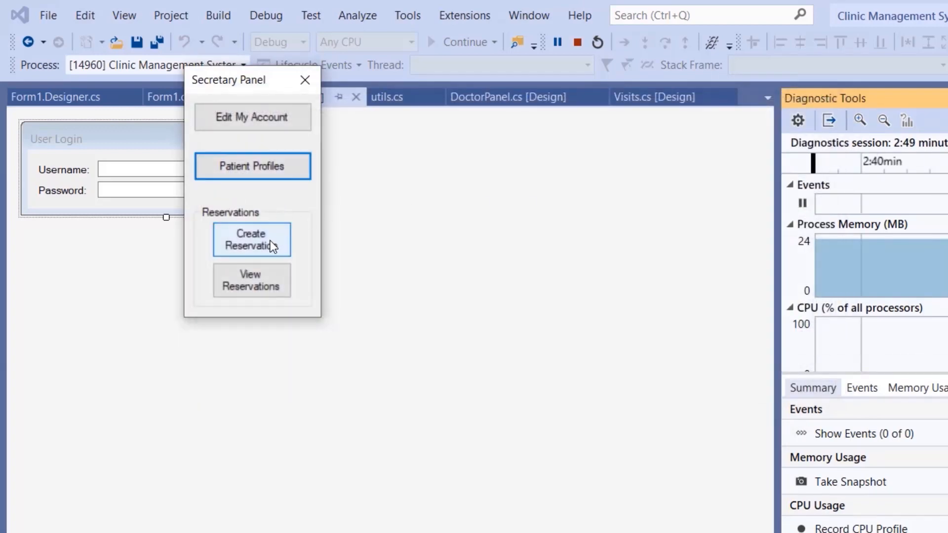
click(250, 239)
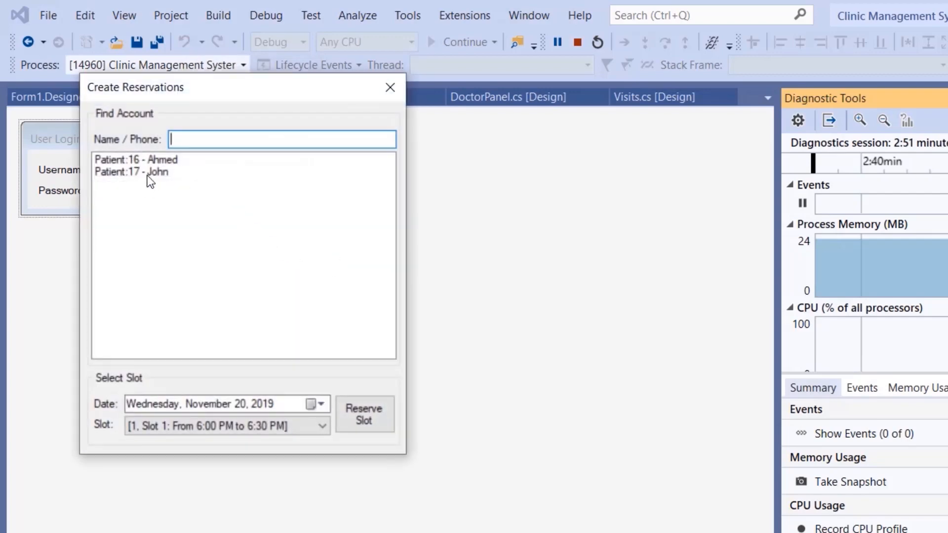
click(139, 158)
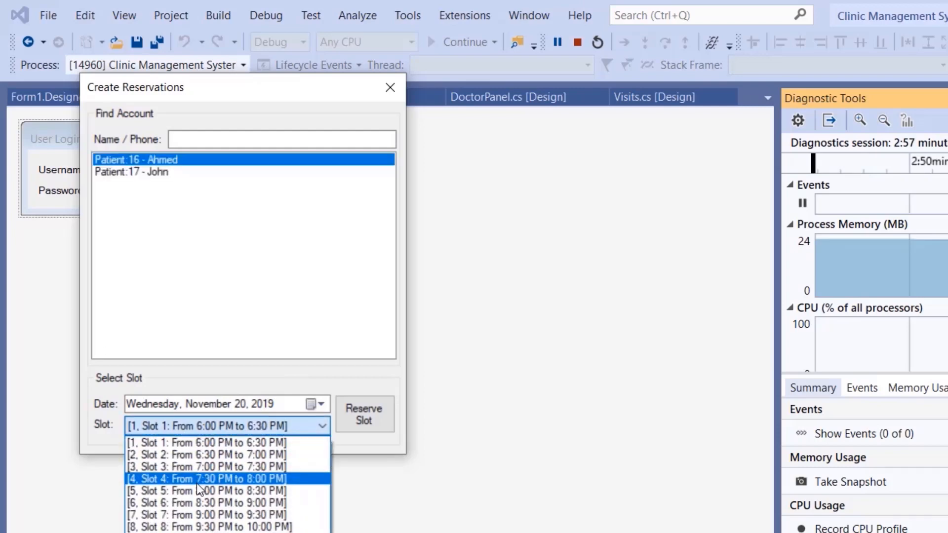
click(363, 415)
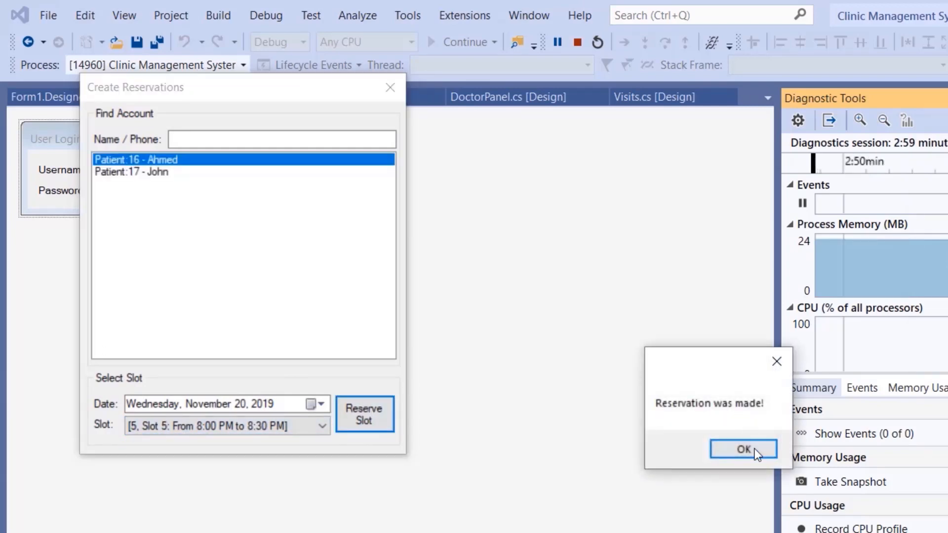
click(742, 449)
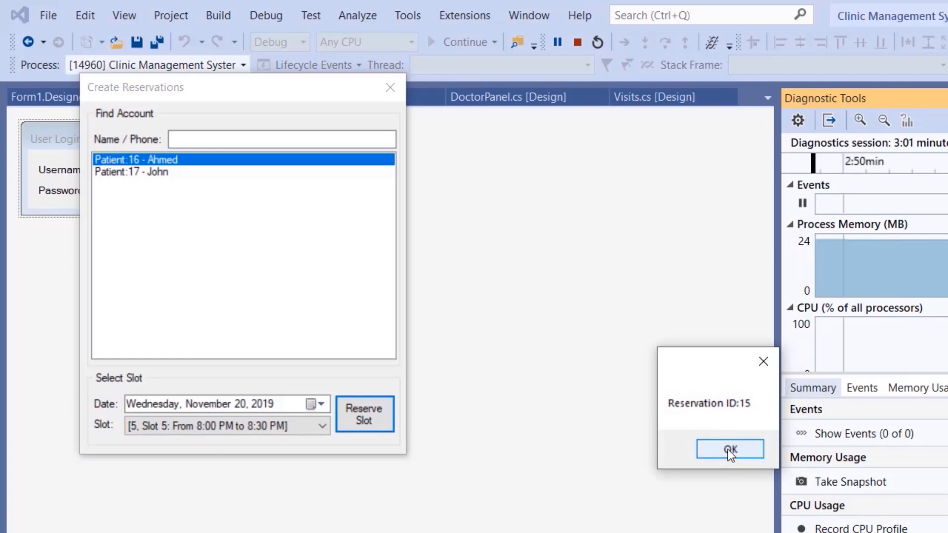
click(729, 448)
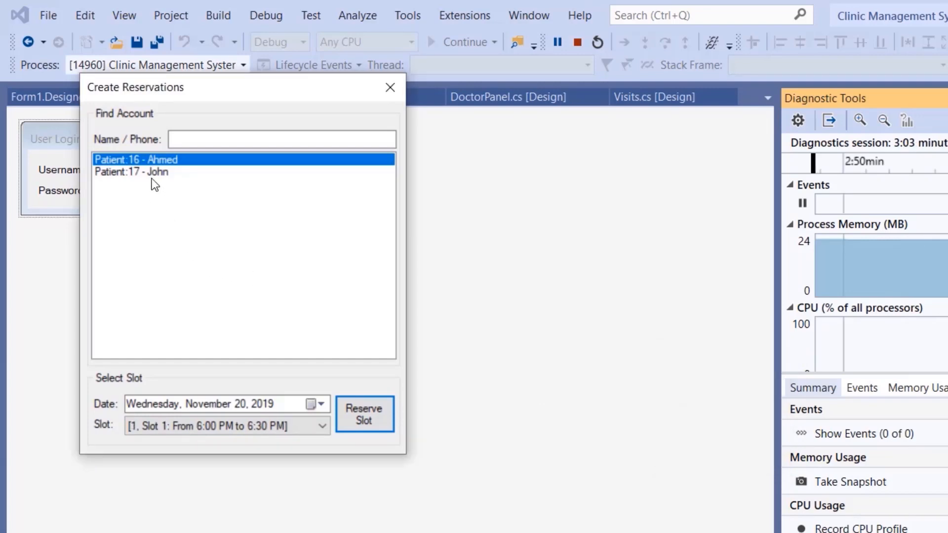
- Select patient 17 John, pick November 21 as the date, then close Create Reservation
click(133, 171)
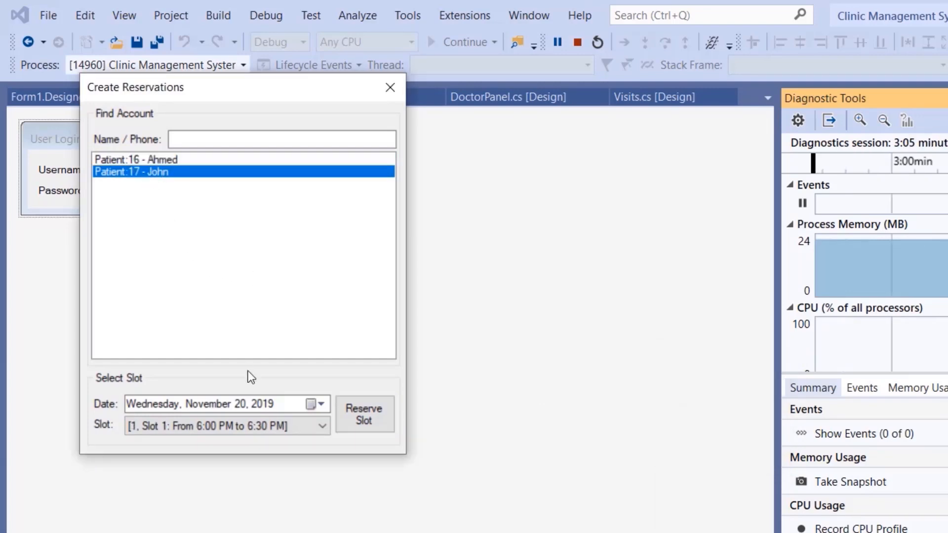
click(320, 427)
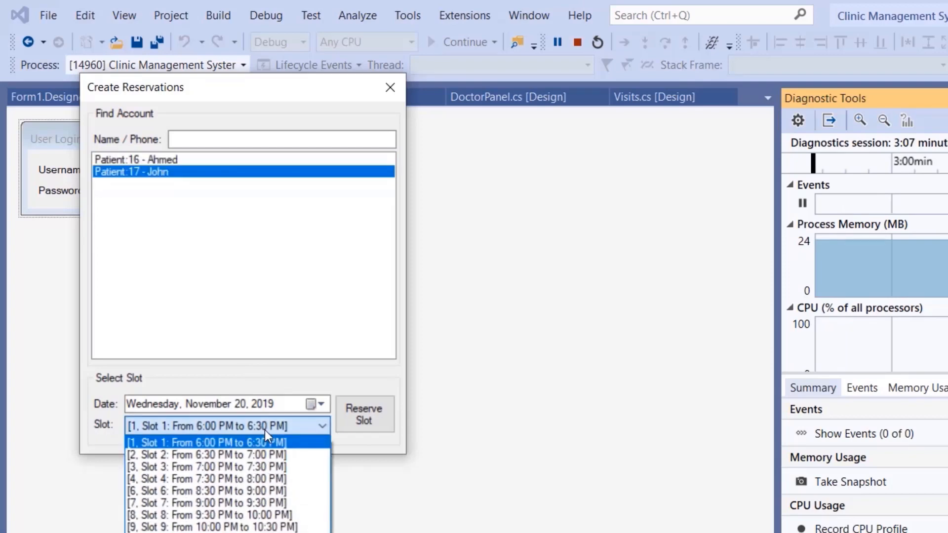
click(322, 403)
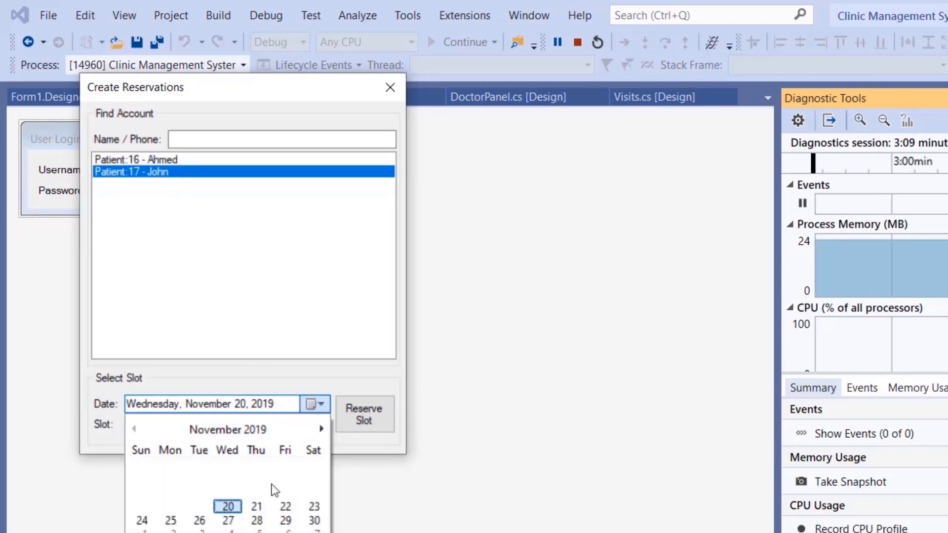
click(255, 507)
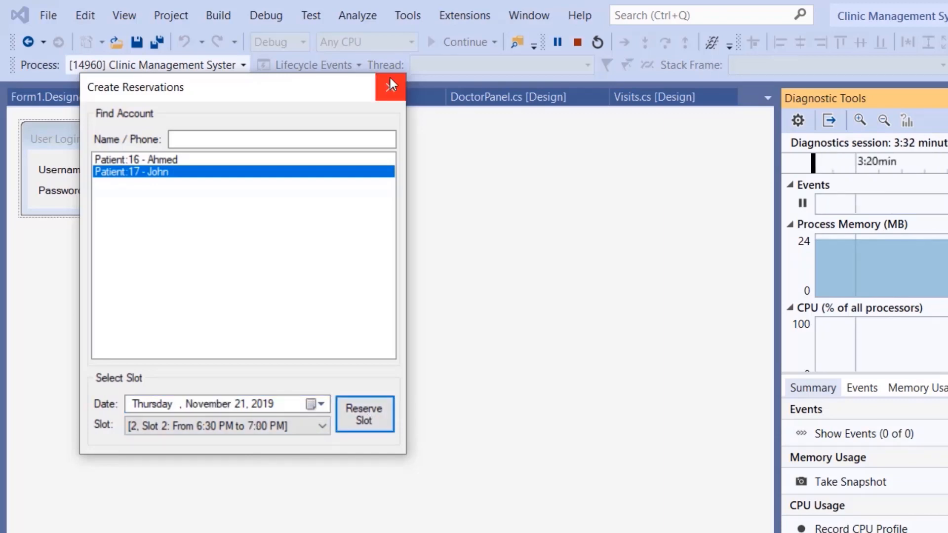
click(388, 86)
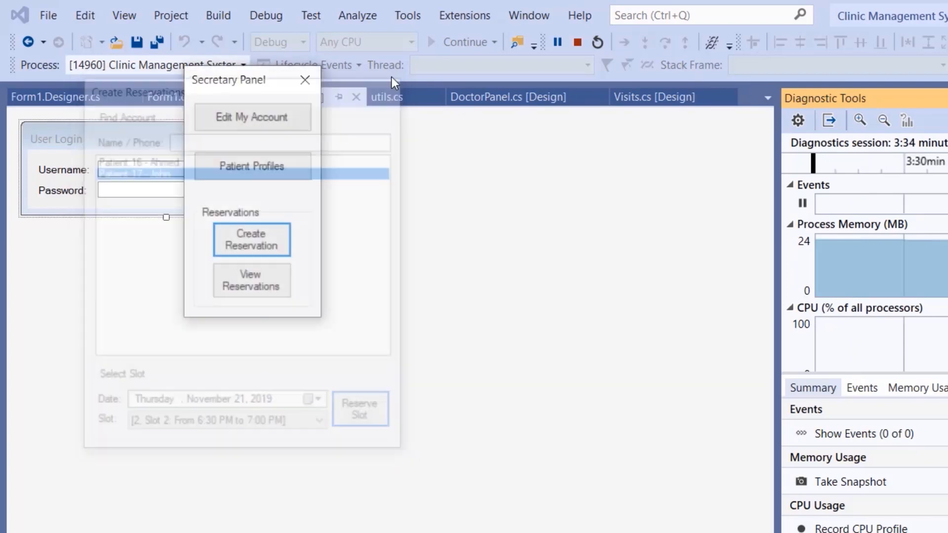
- Locate John's reservation 16 for November 21, 2019 in View Reservations and bring up its edit form
click(252, 281)
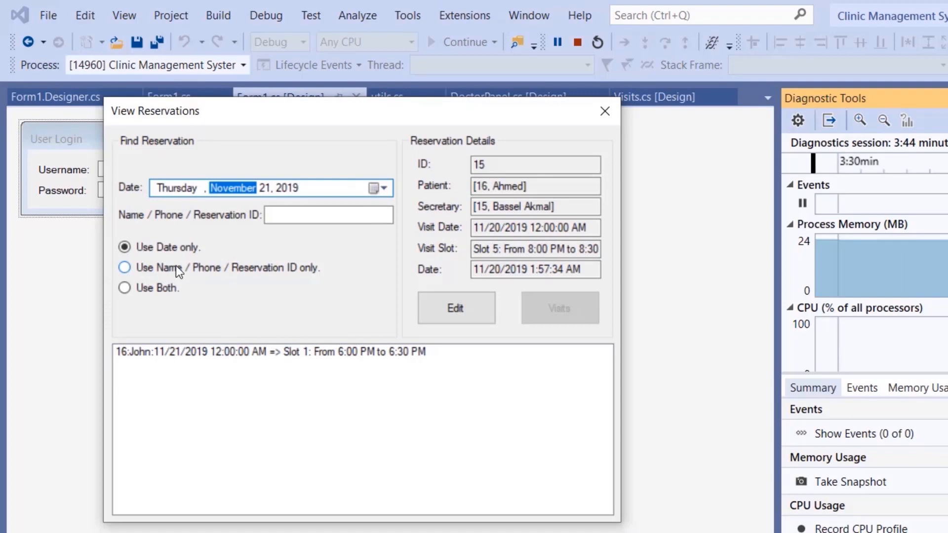
click(123, 268)
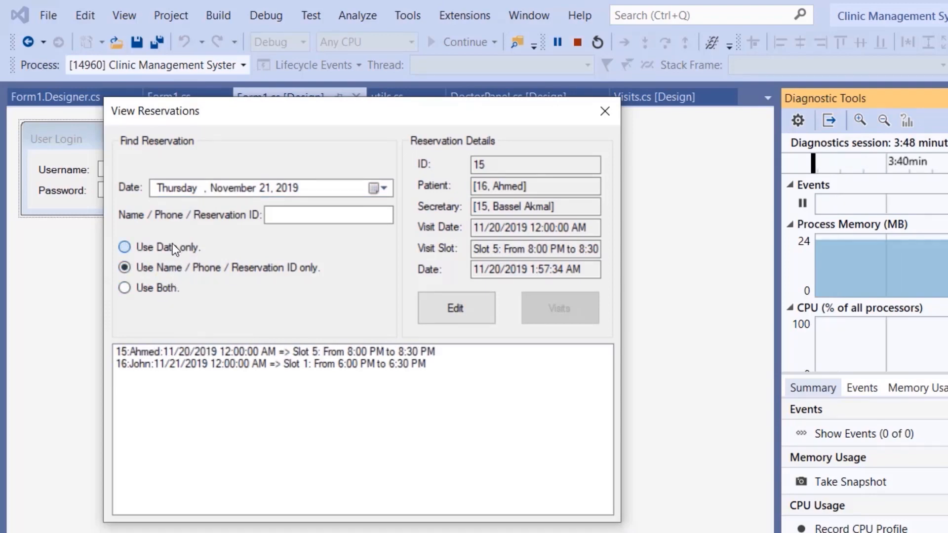
click(124, 247)
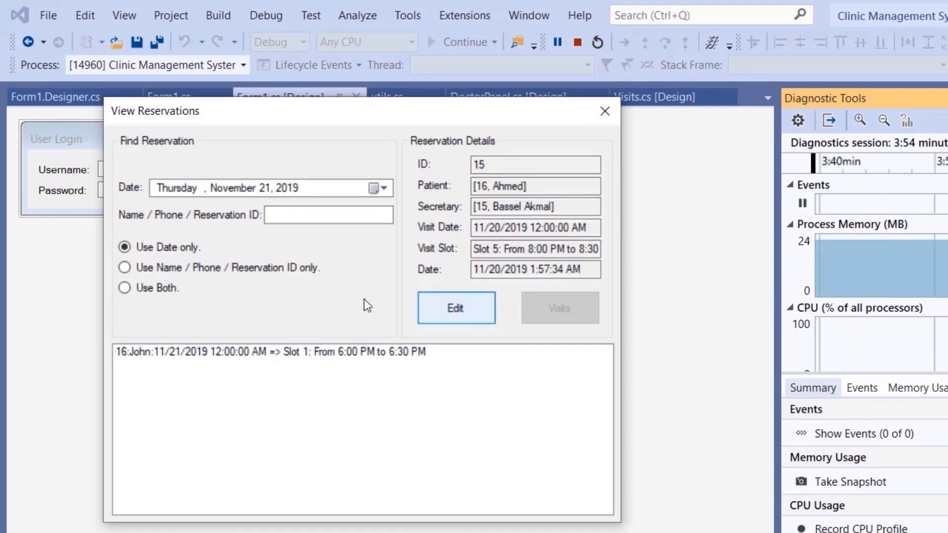
click(379, 187)
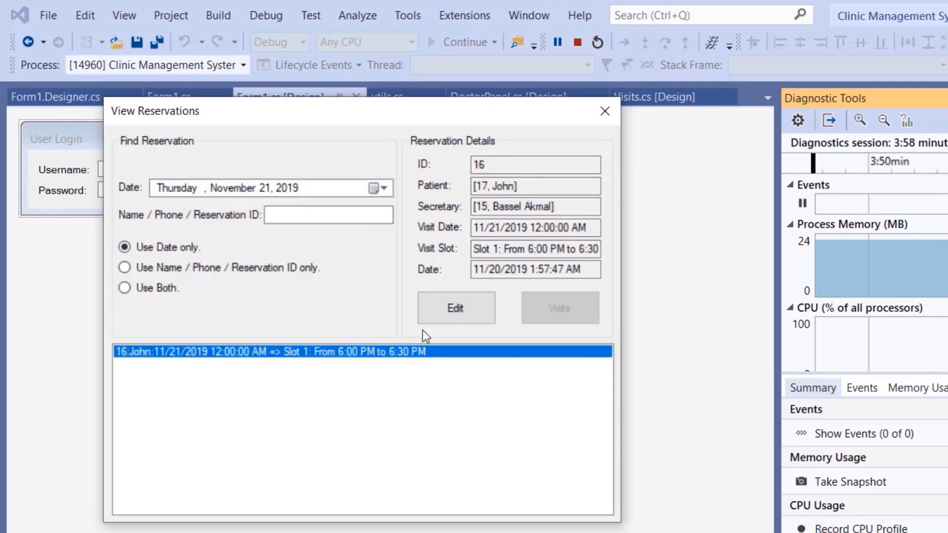
click(455, 308)
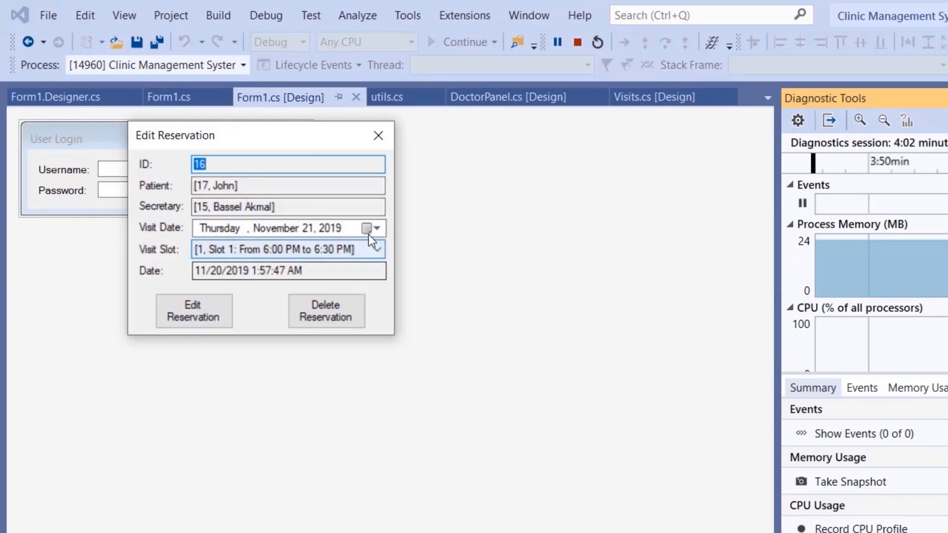
- Move reservation 16 to November 20, 2019, slot 2 (6:30–7:00 PM) and save the update
click(379, 228)
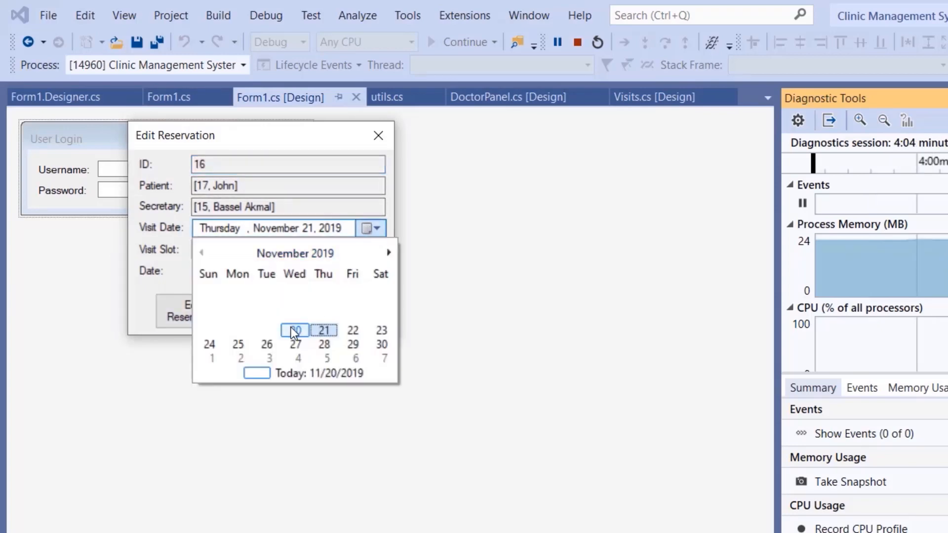
click(295, 331)
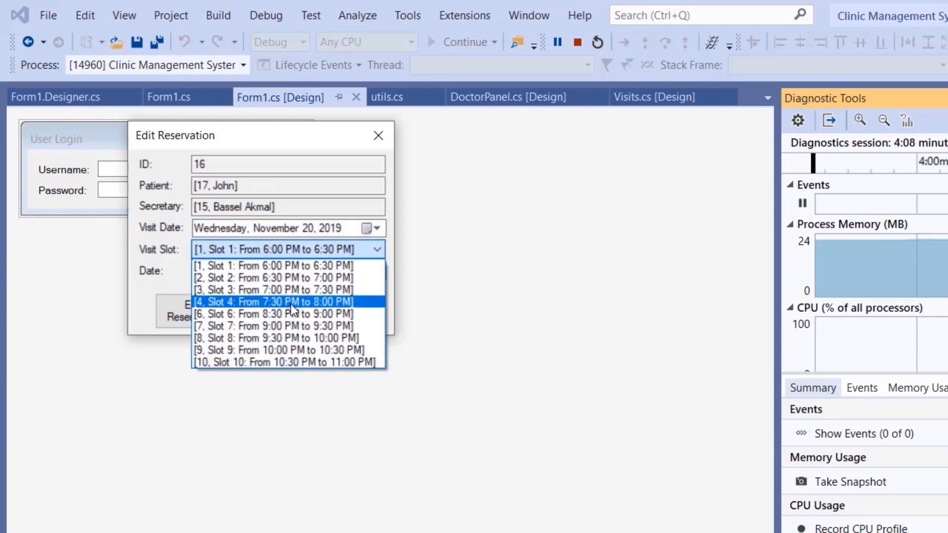
click(269, 279)
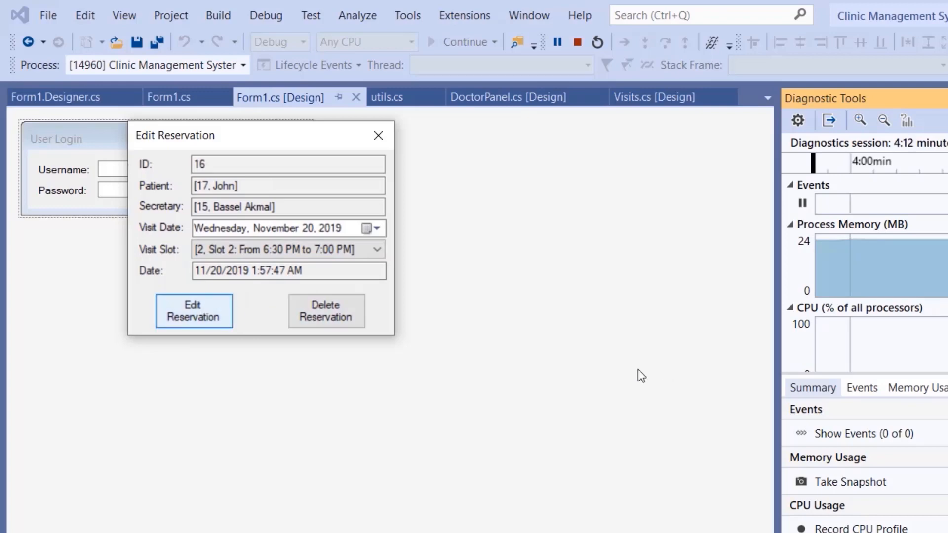
click(194, 310)
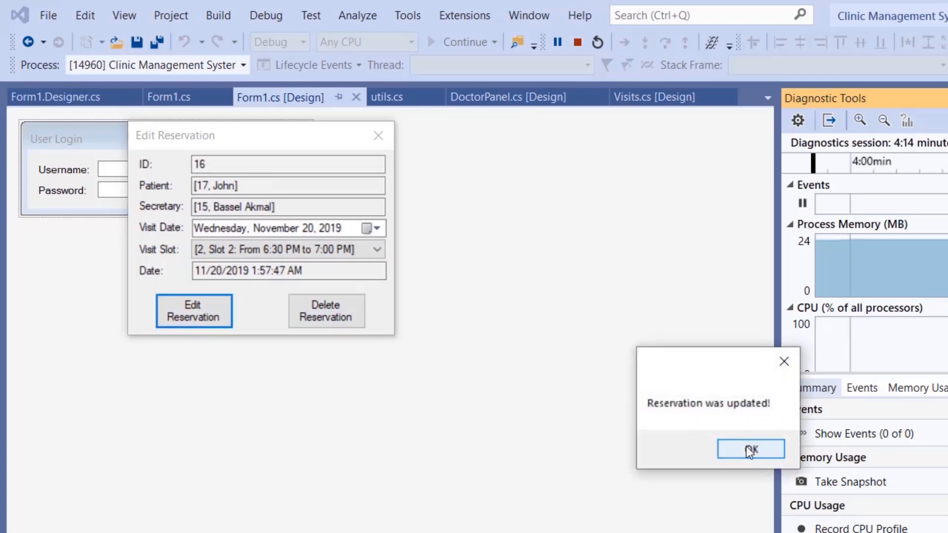
click(751, 448)
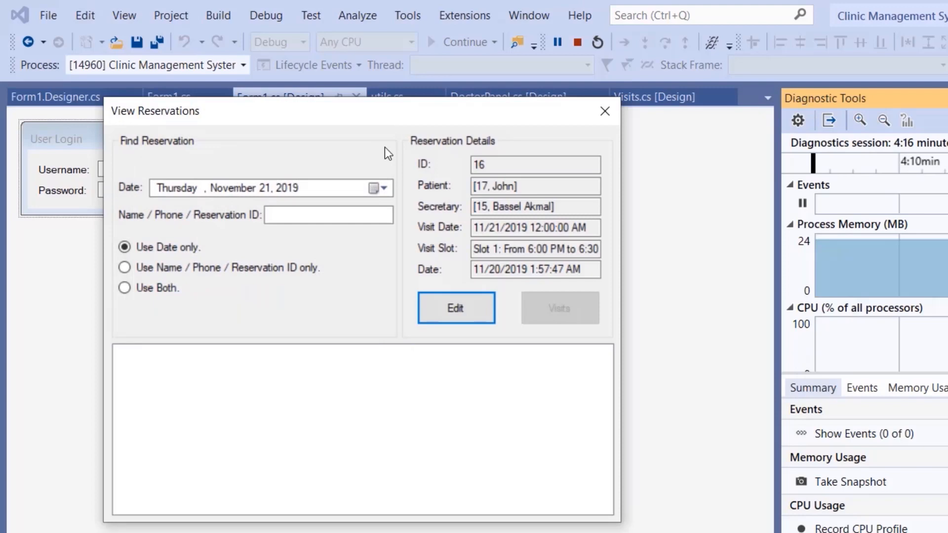
- List the November 20 reservations to confirm reservation 16 appears, then close the viewer
click(384, 188)
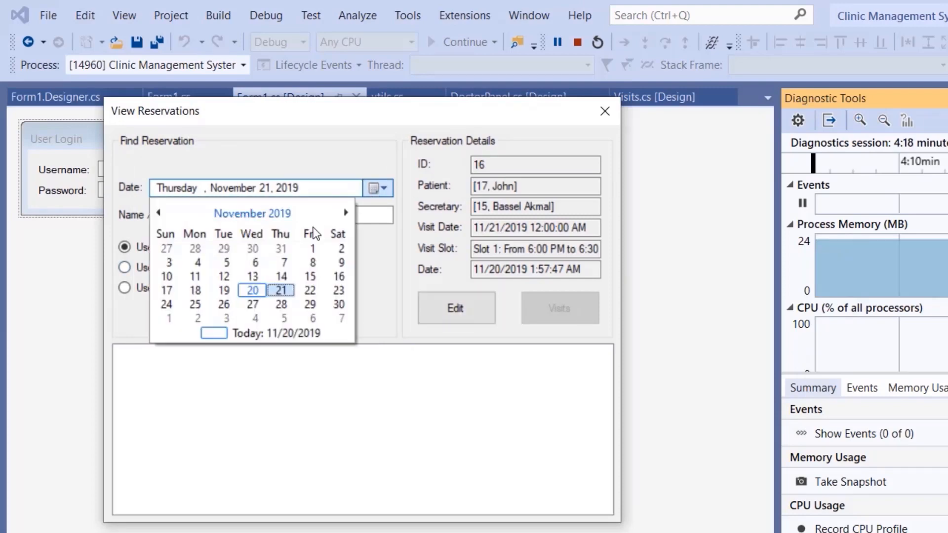
click(252, 290)
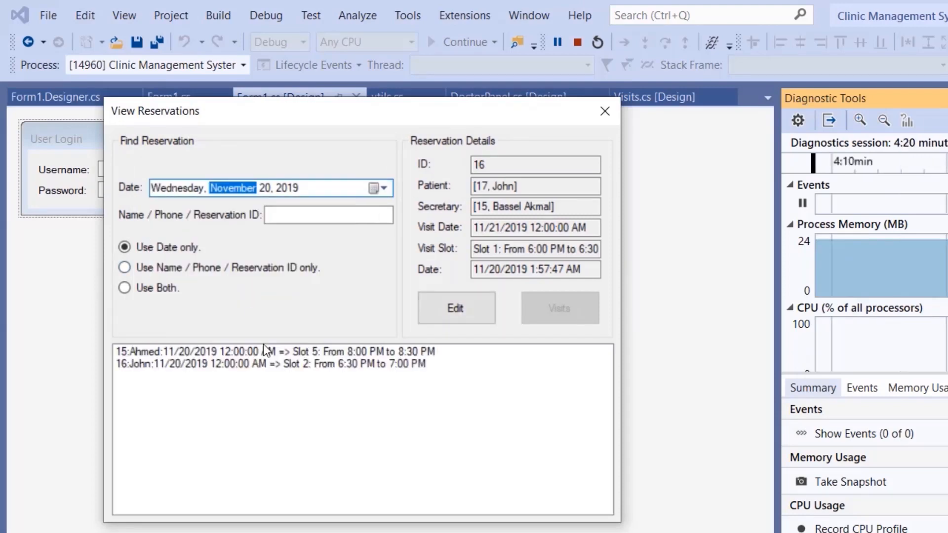
mouse_move(237, 373)
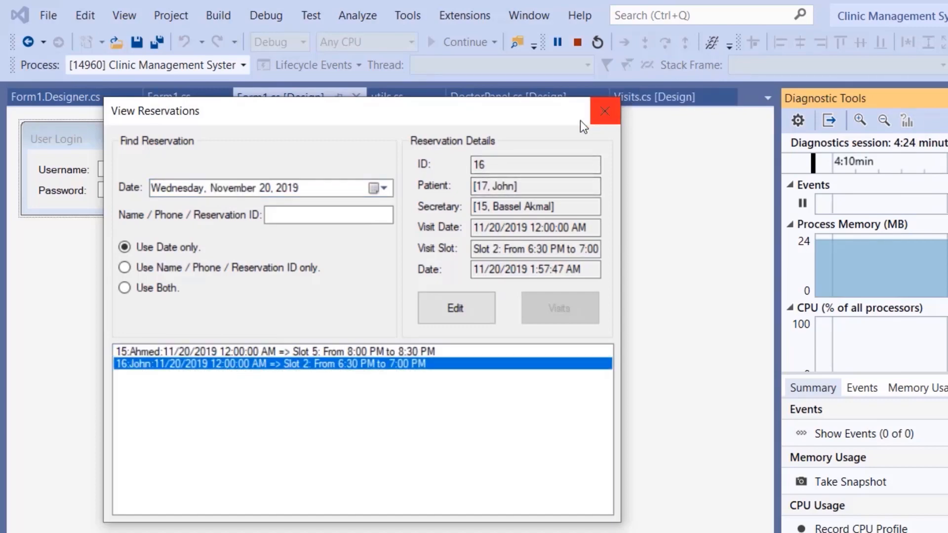
click(604, 110)
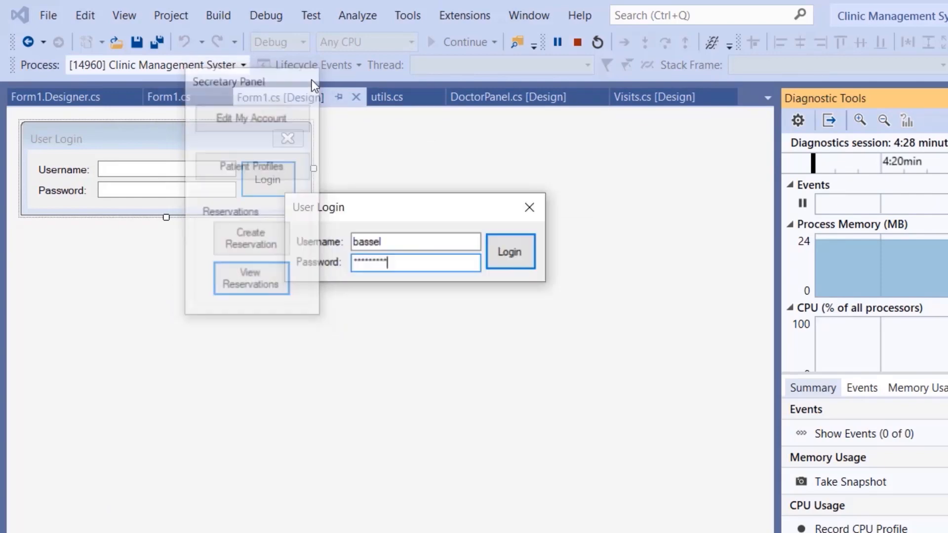
- Sign in as doctor kara and select Ahmed's reservation 15 in the November 20 list
text(kara)
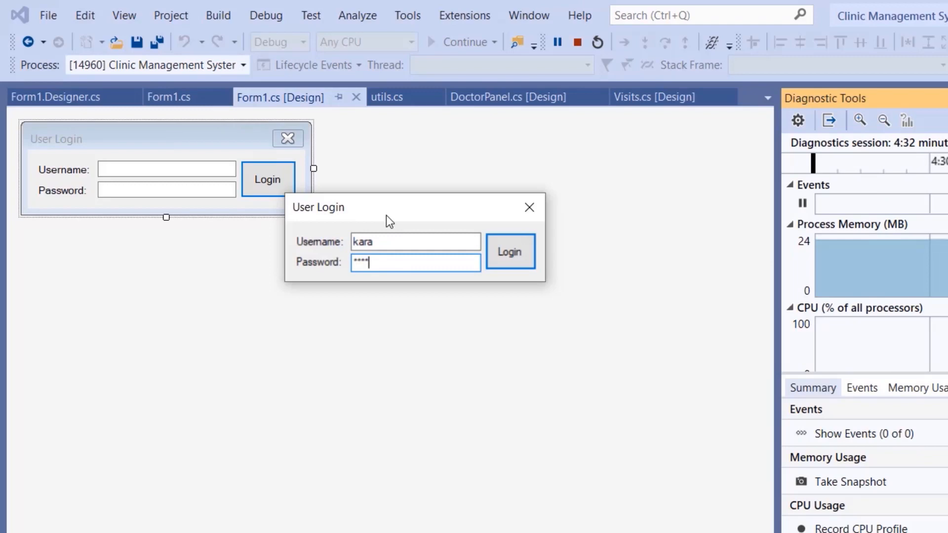
click(509, 251)
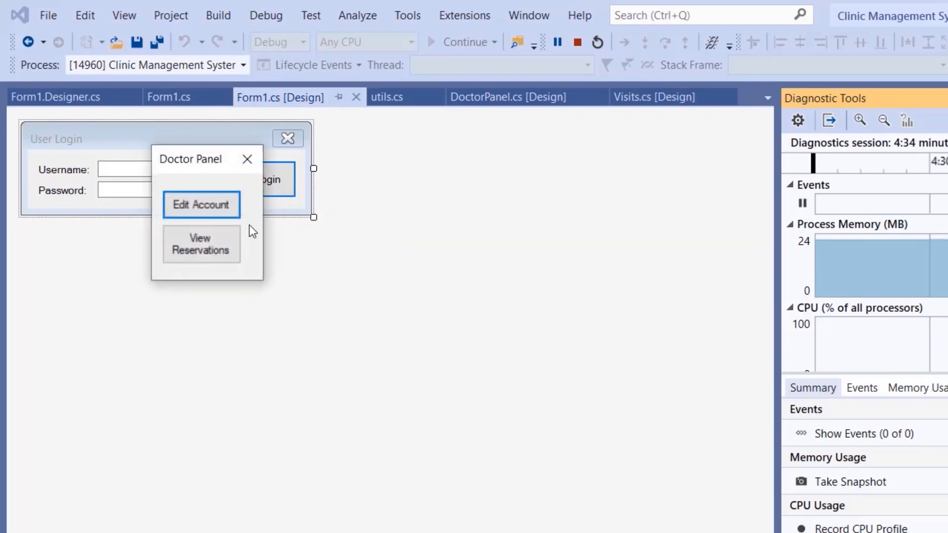
click(200, 244)
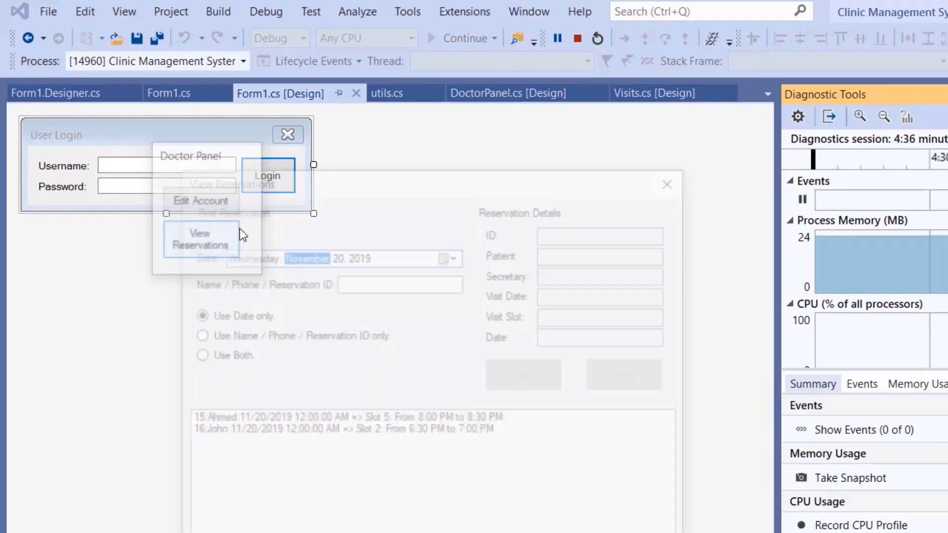
click(200, 239)
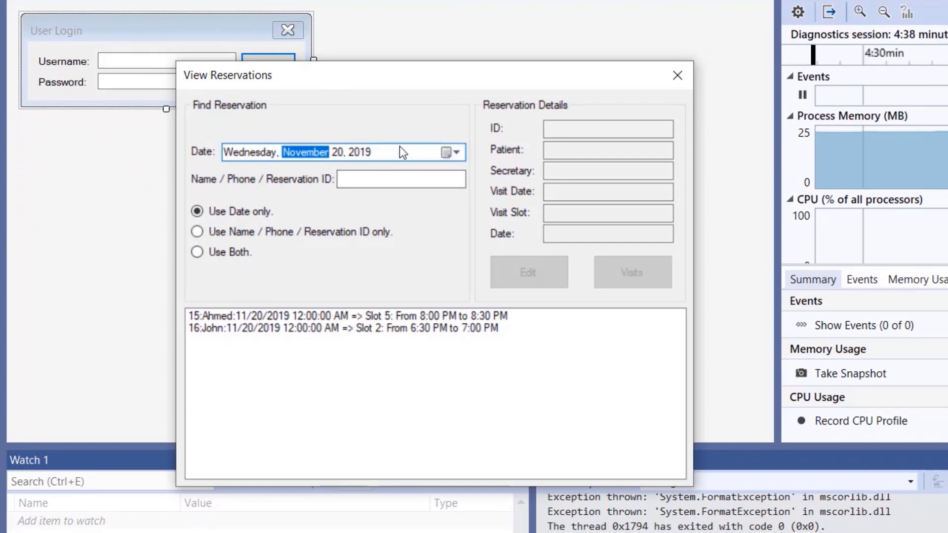
mouse_move(298, 324)
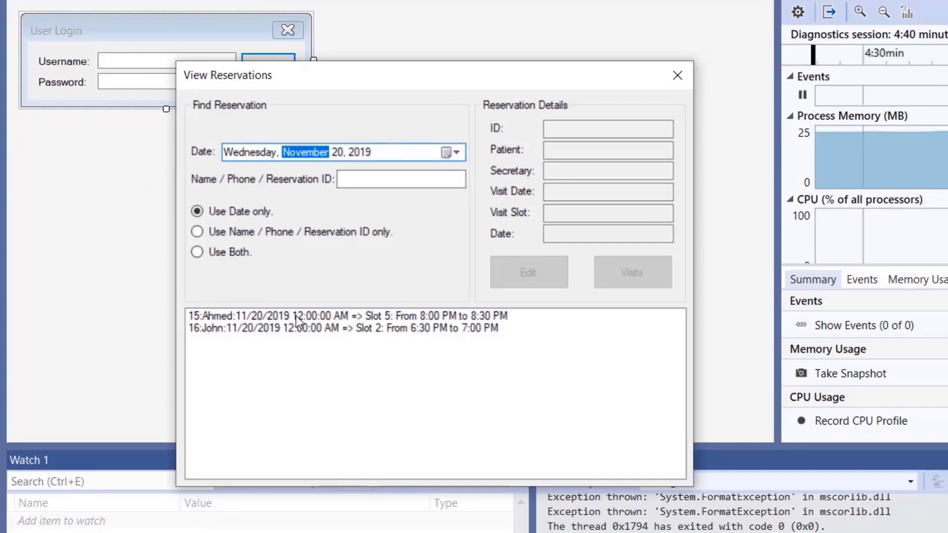
click(302, 315)
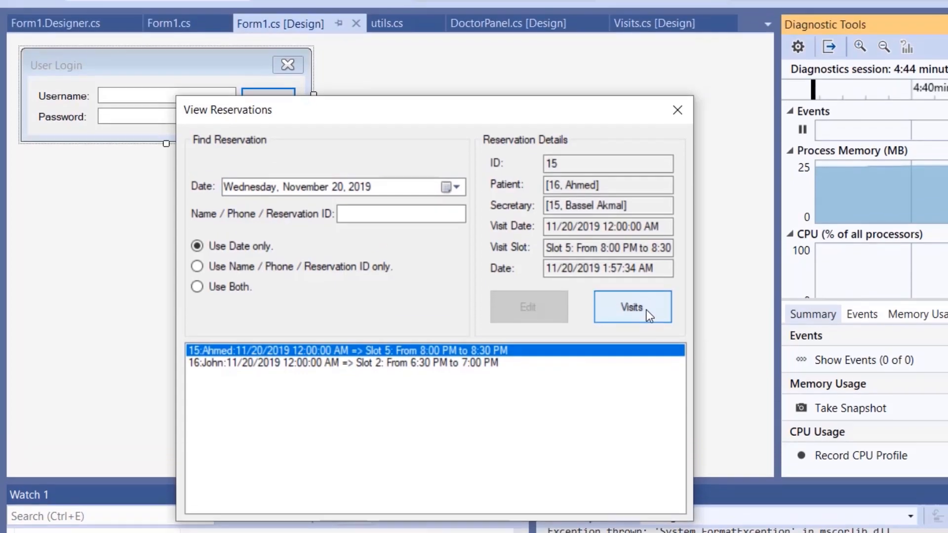
- Add a visit to reservation 15 with reasons, diagnosis 'real' and notes 'notes', creating visit 2
click(632, 306)
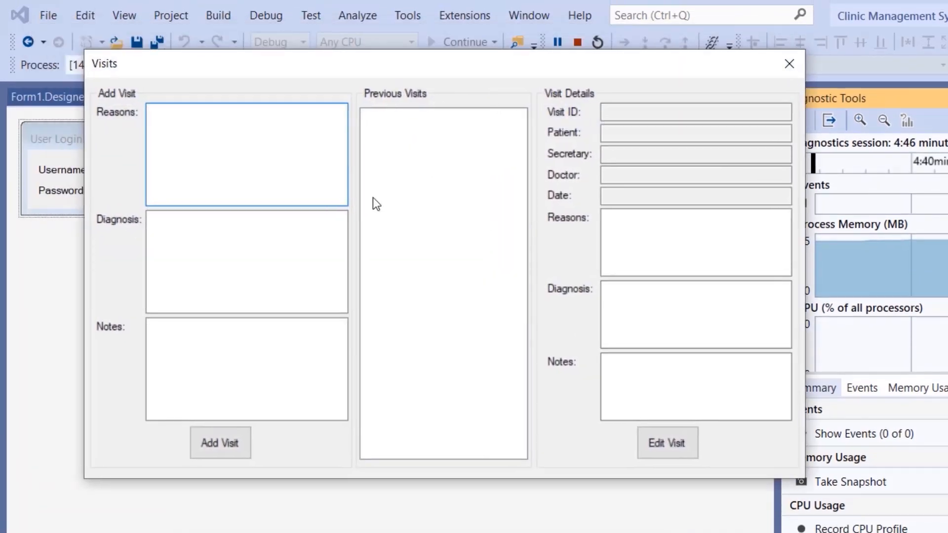
mouse_move(118, 134)
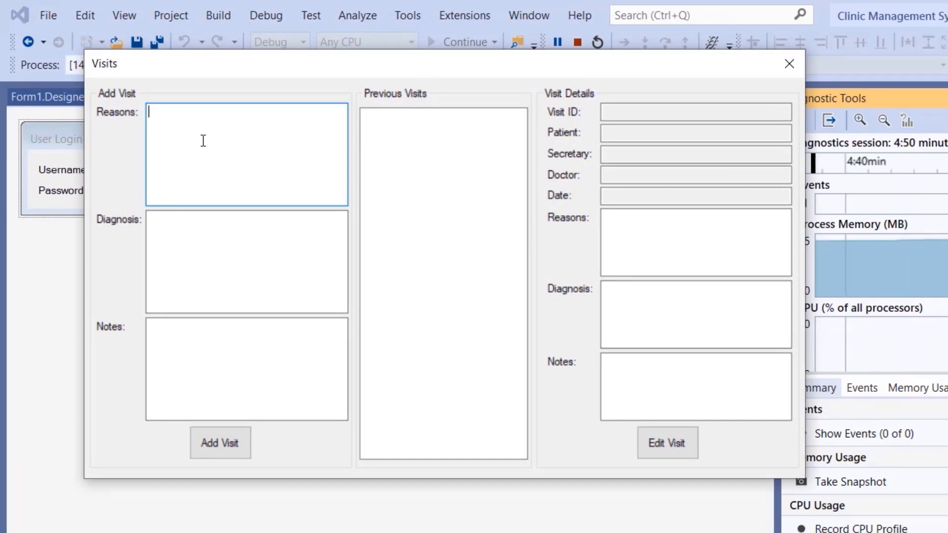
text(real)
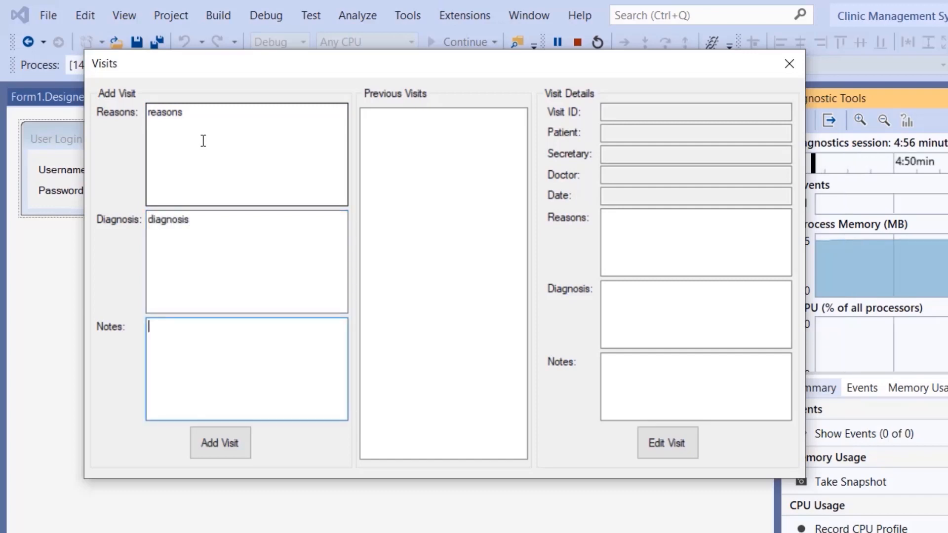
text(notes)
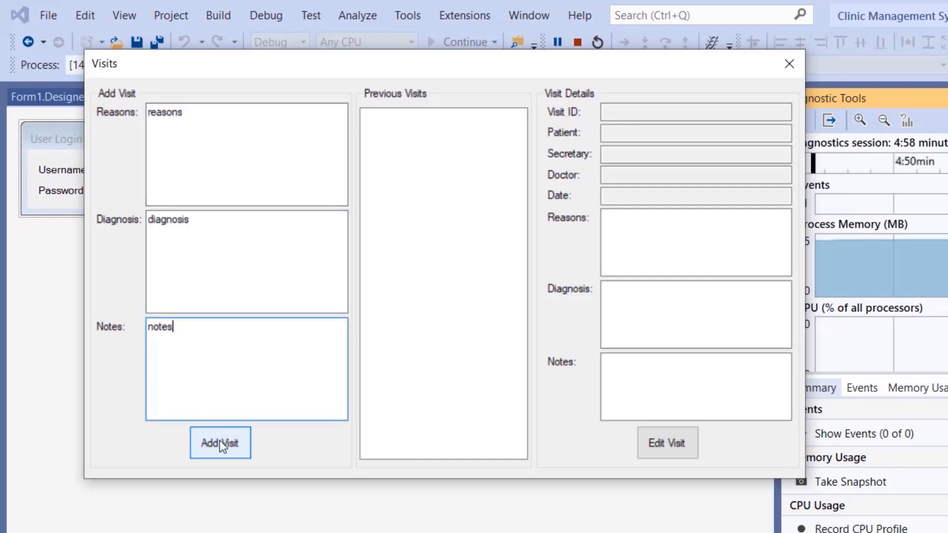
click(220, 442)
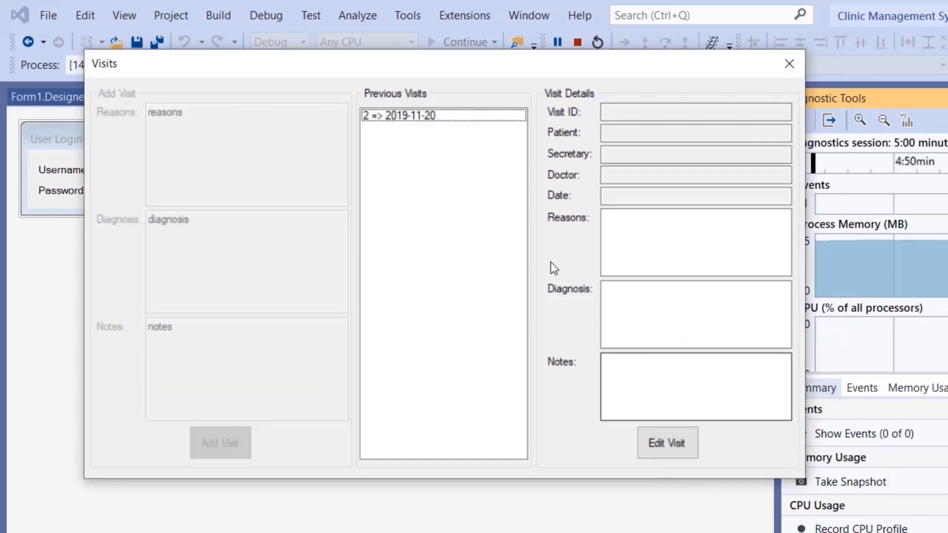
- Review visit 2, clear its notes and save the edited visit
click(407, 116)
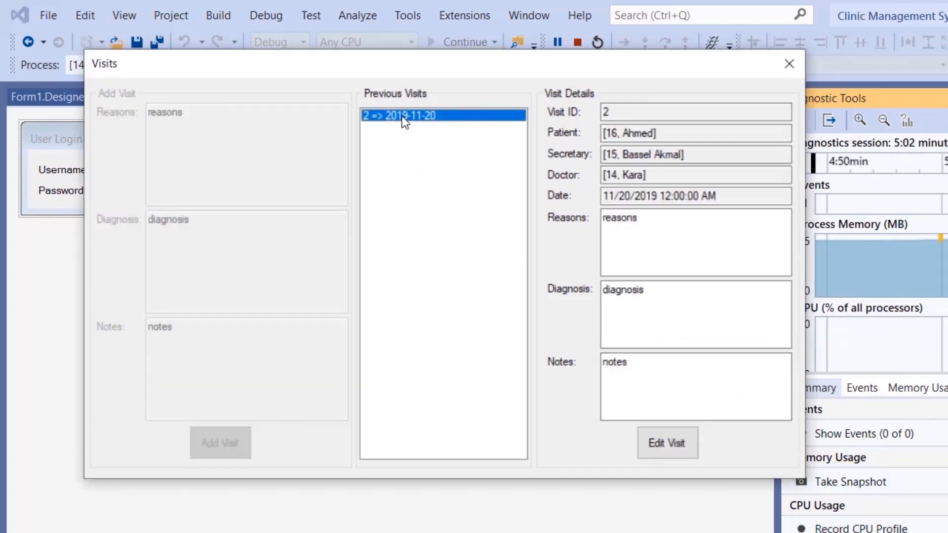
mouse_move(395, 123)
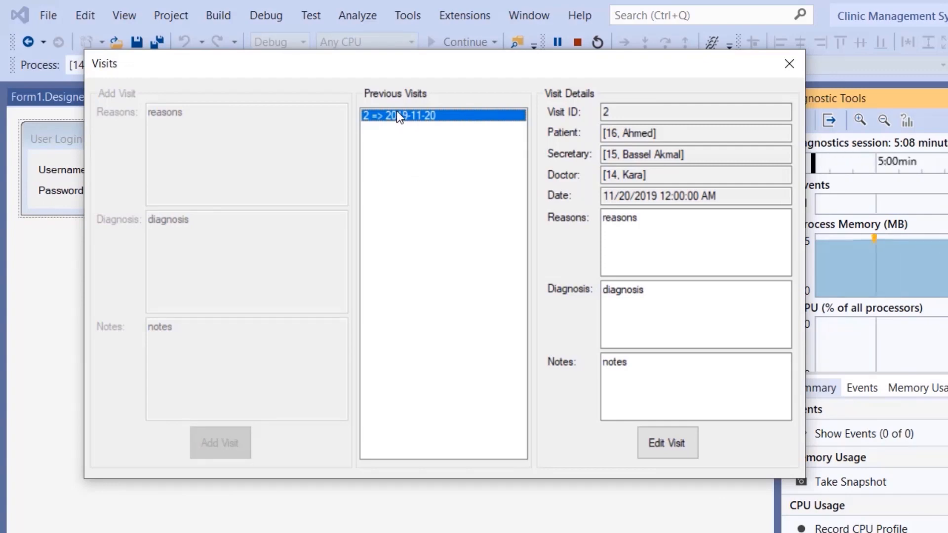
mouse_move(512, 152)
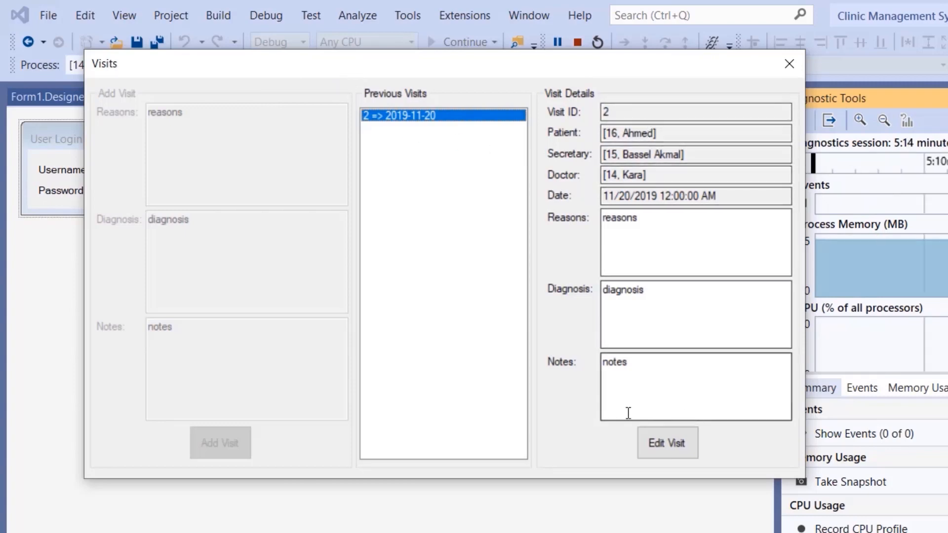
mouse_move(703, 323)
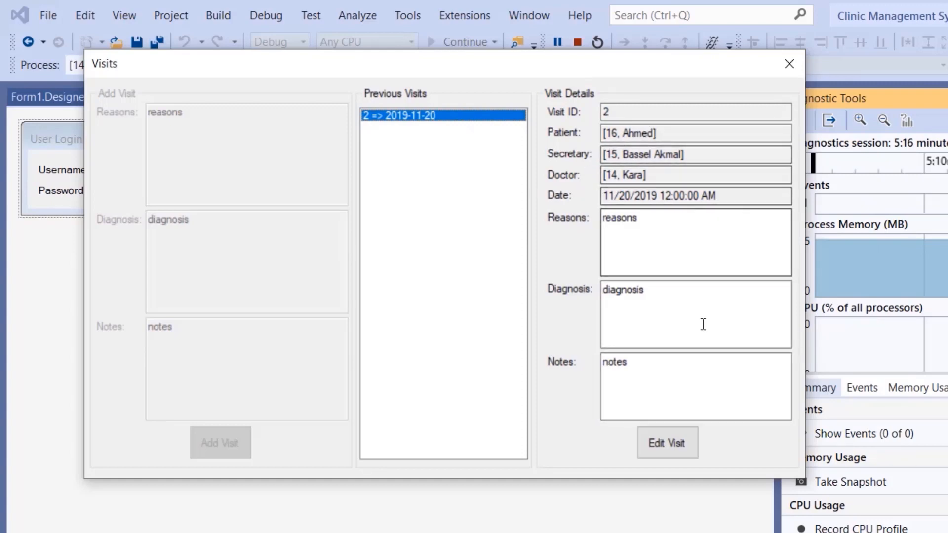
click(695, 391)
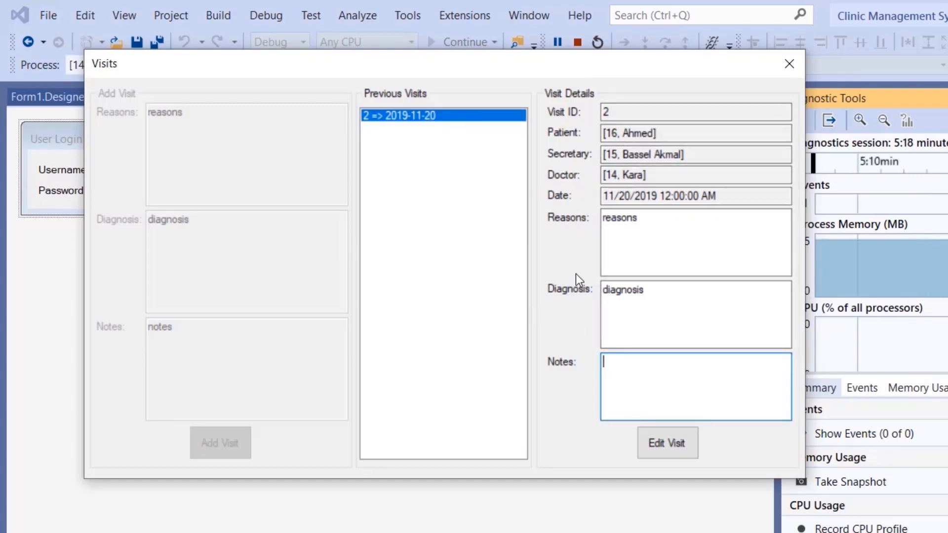
click(667, 442)
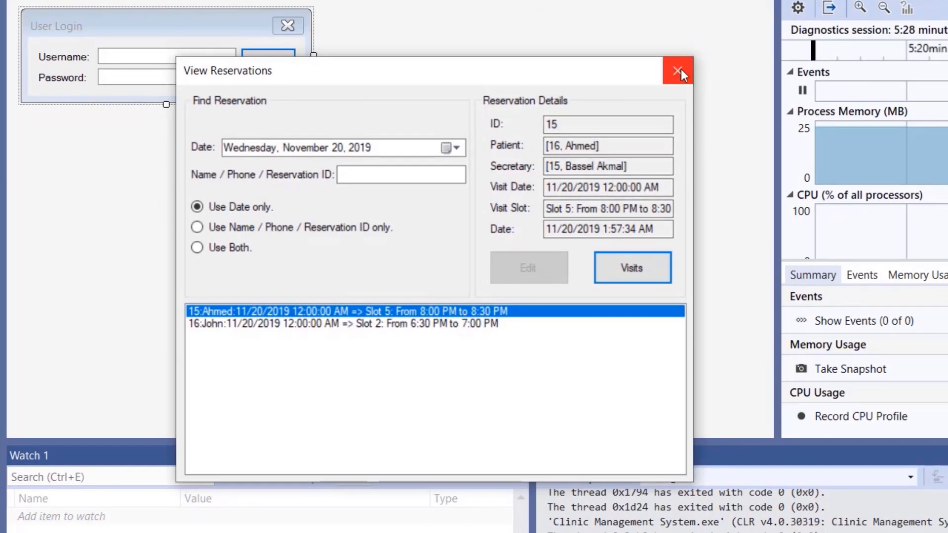
- Leave the reservations viewer and sign in as secretary bassel to reach the Secretary Panel
click(678, 70)
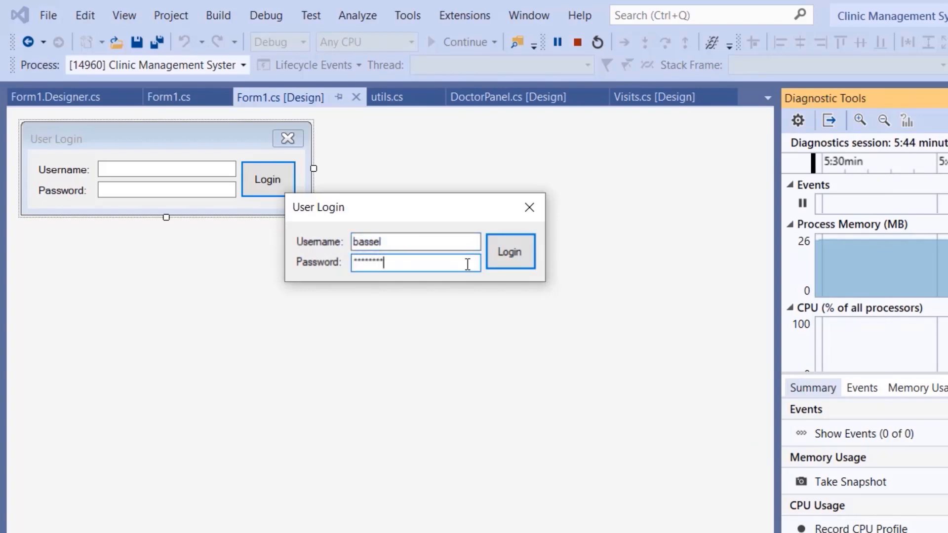
click(510, 251)
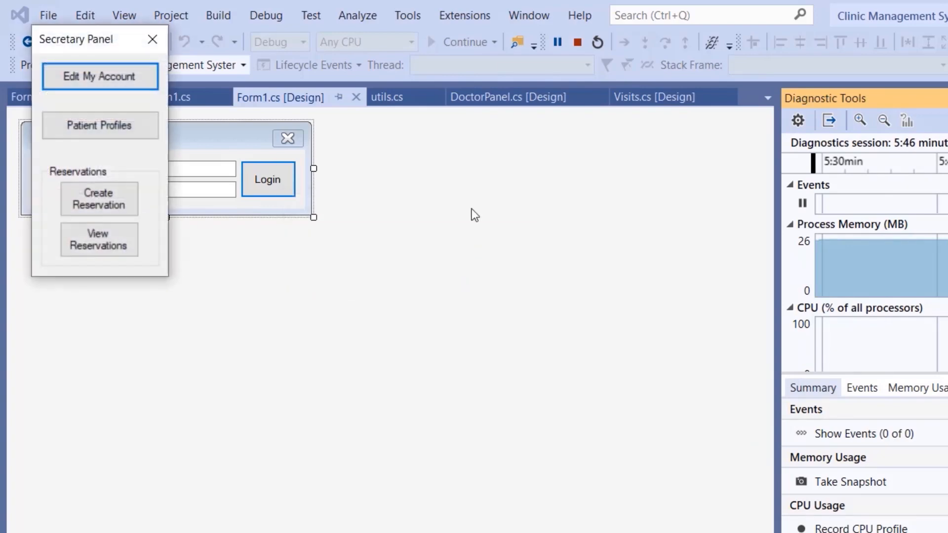
- Reserve slot 1 on November 22, 2019 for patient 16 (Ahmed), creating reservation ID 17
click(99, 199)
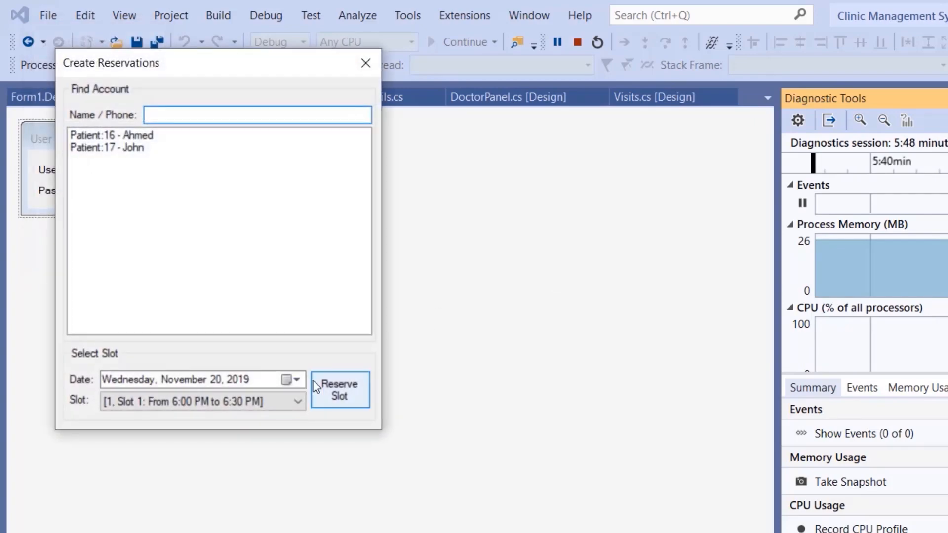
mouse_move(141, 155)
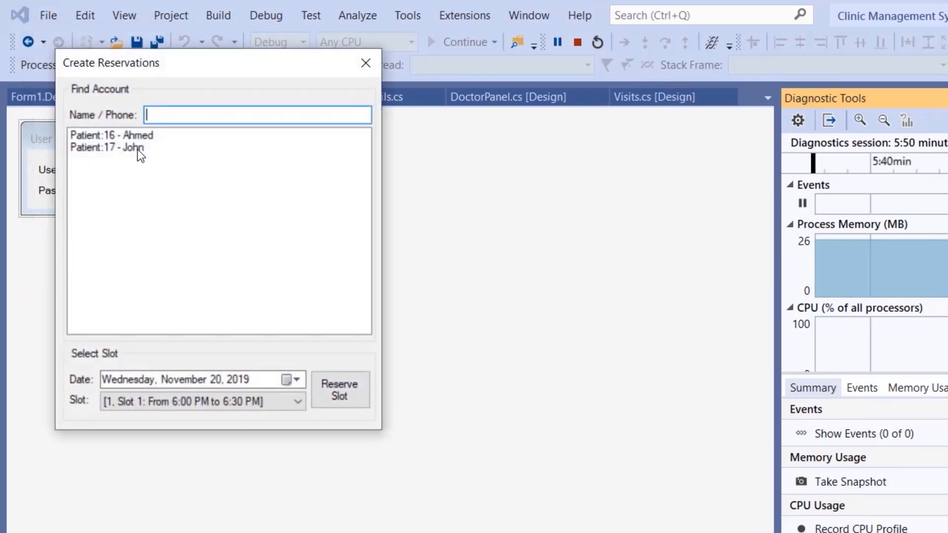
click(114, 134)
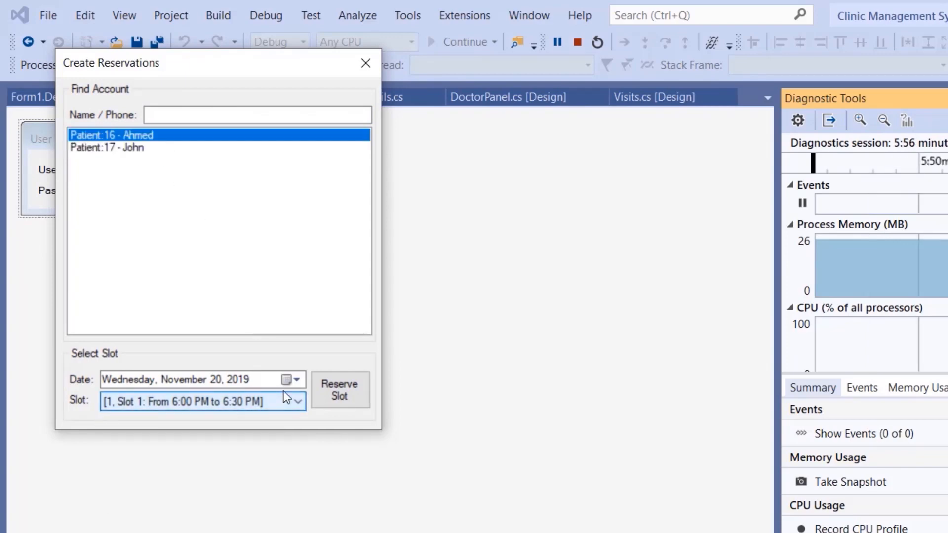
click(296, 379)
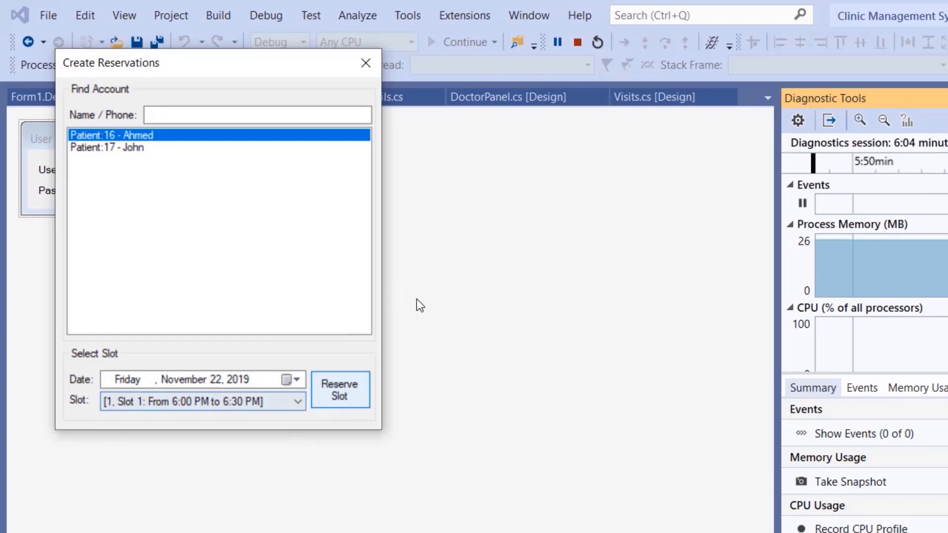
click(340, 391)
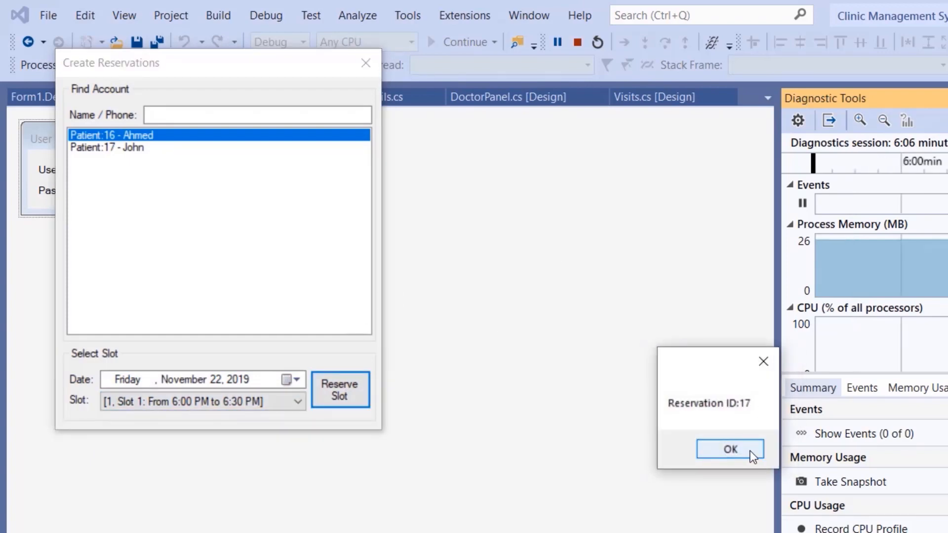
click(729, 449)
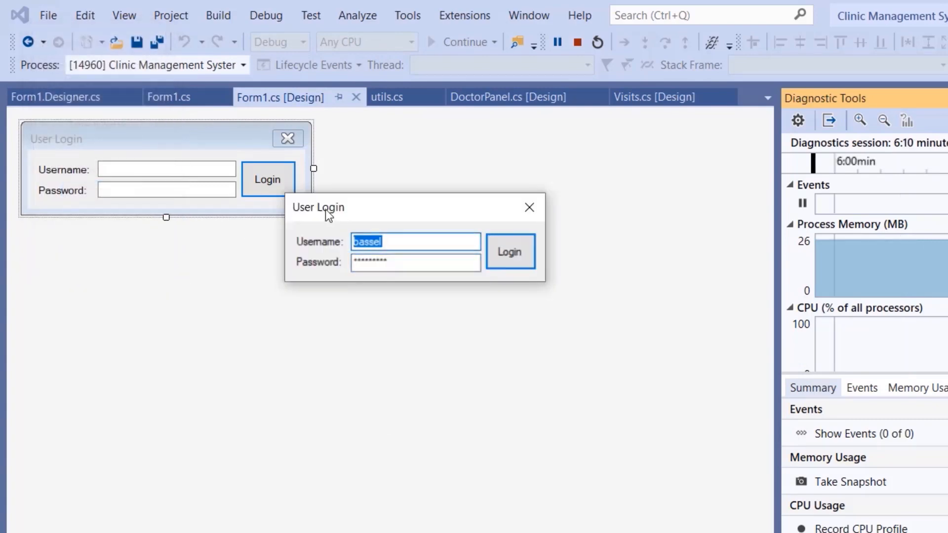
- Sign in as doctor kara, search by reservation ID 17 and open its visits
text(kara)
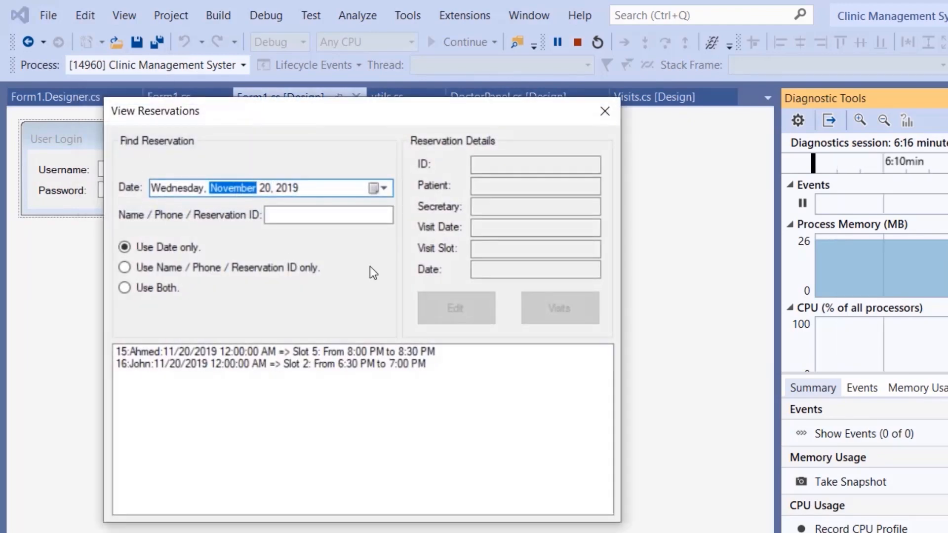
click(382, 188)
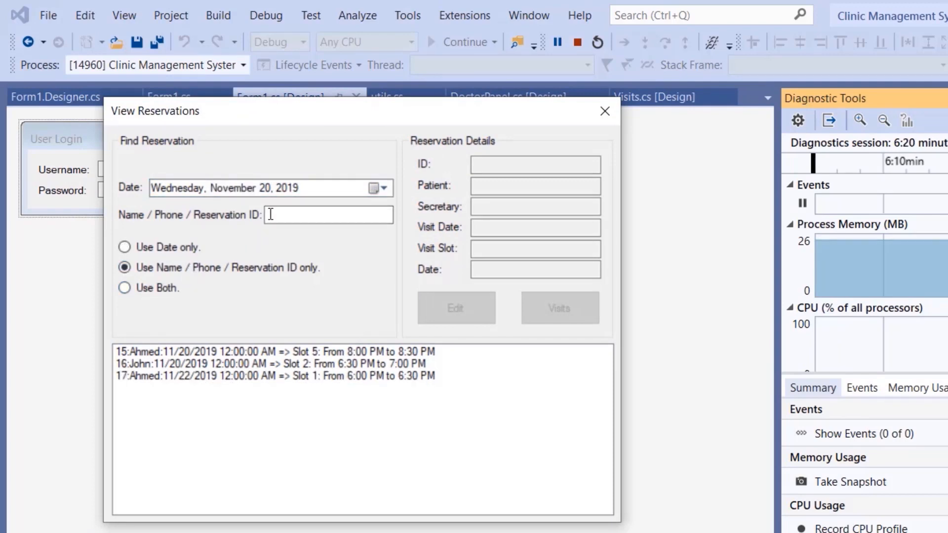
text(17)
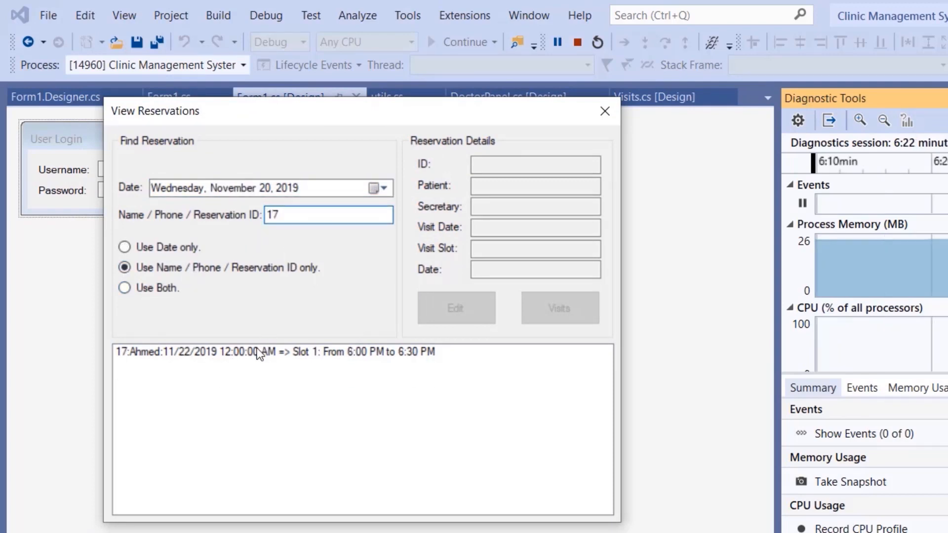
click(560, 308)
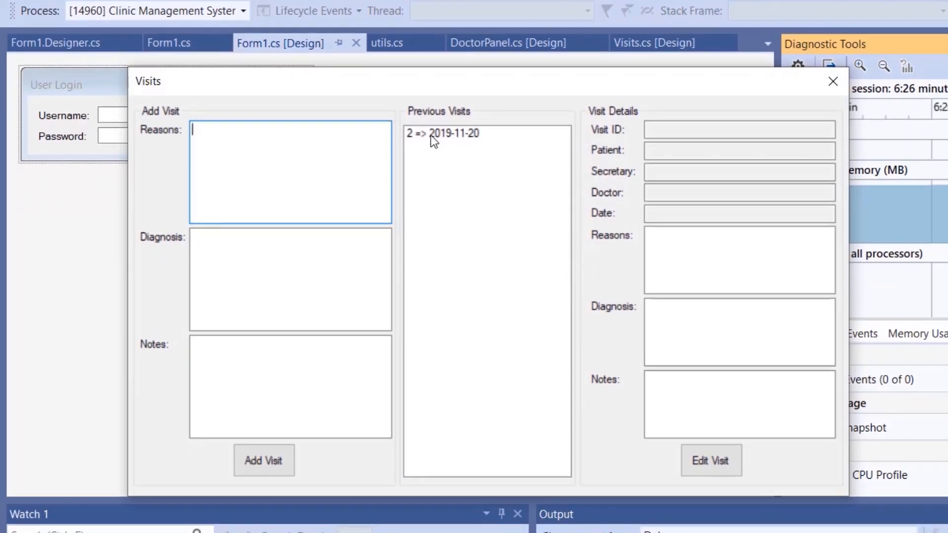
- Add a visit to reservation 17 with 'new reasons' and 'new diagnosis', so visit 3 is listed
click(453, 133)
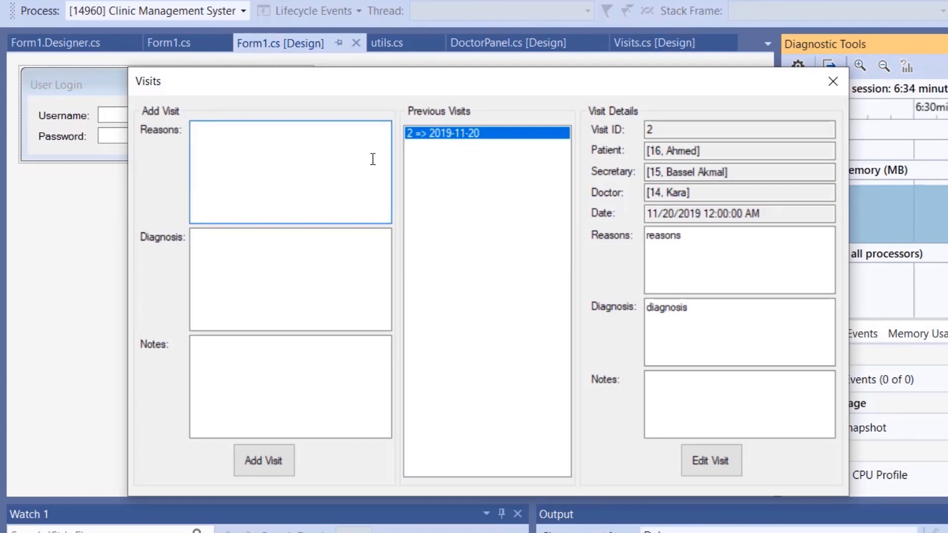
text(new reasons)
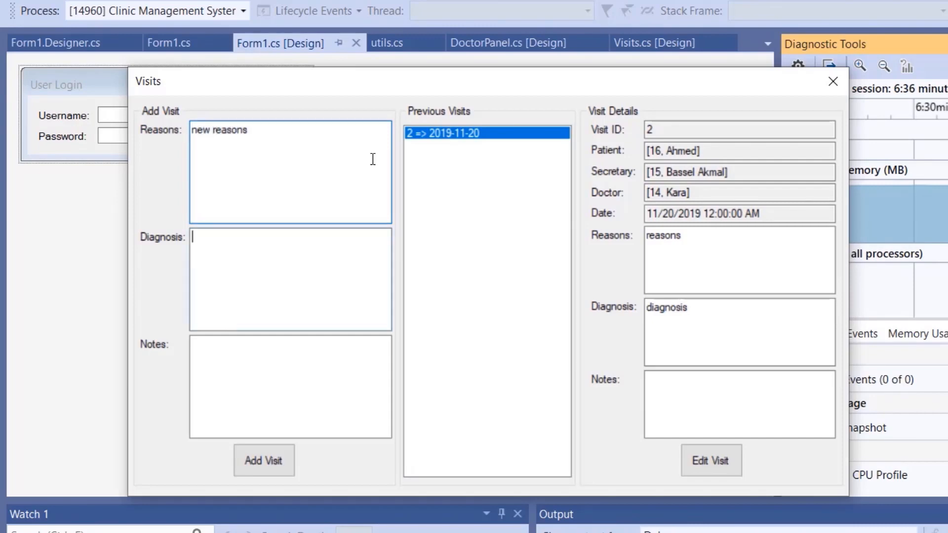
text(new diagno)
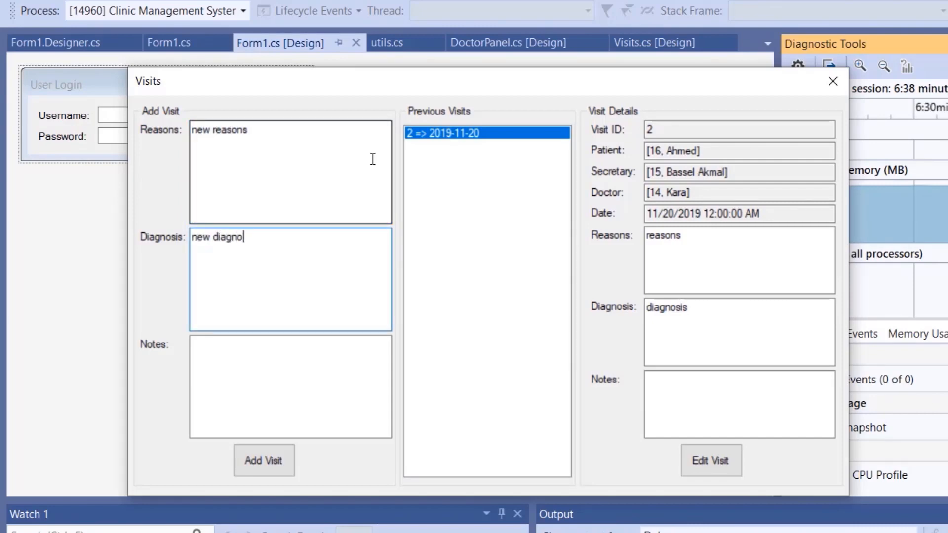
text(sis)
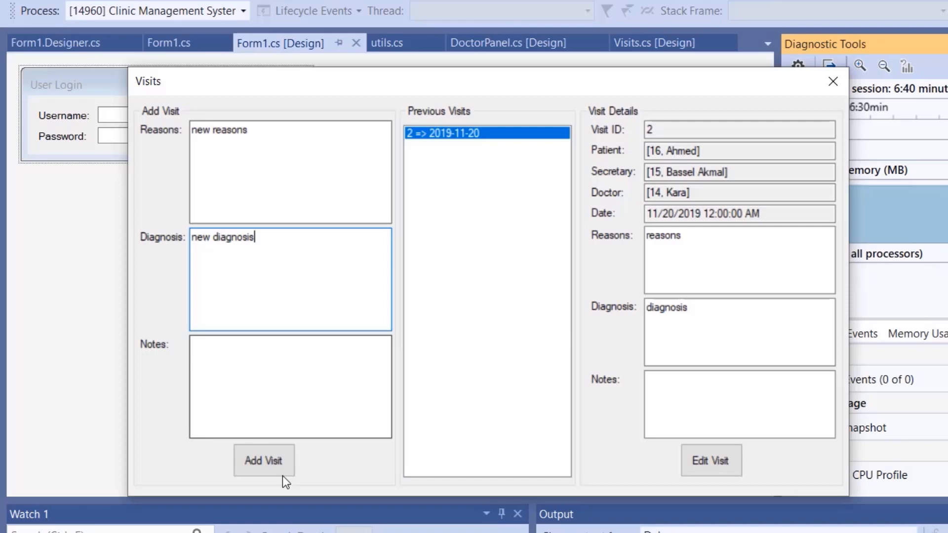
click(263, 460)
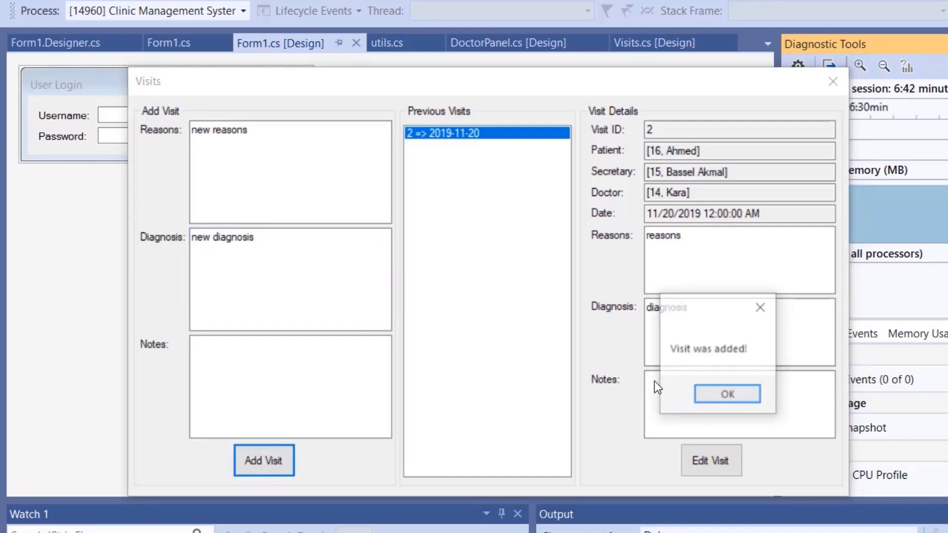
click(726, 393)
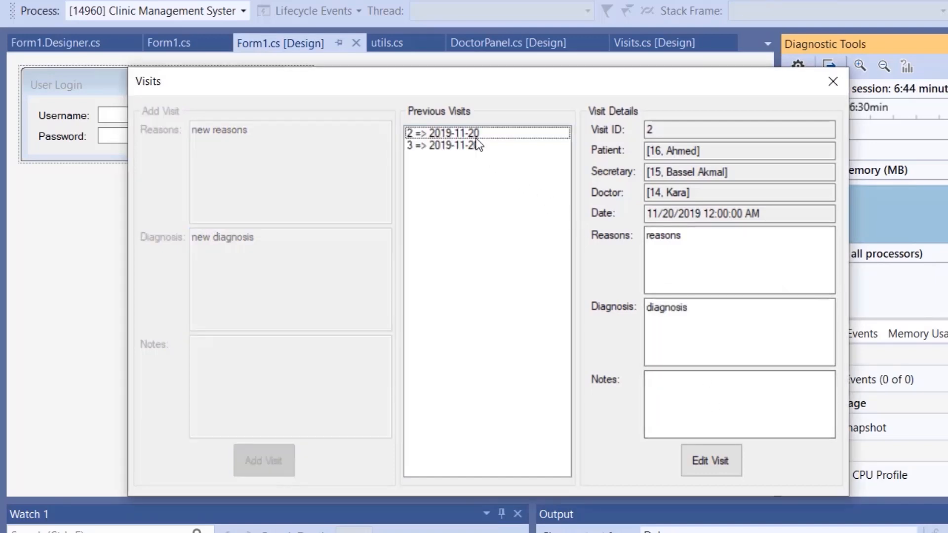
- Close the Visits and View Reservations windows to return to User Login
click(444, 146)
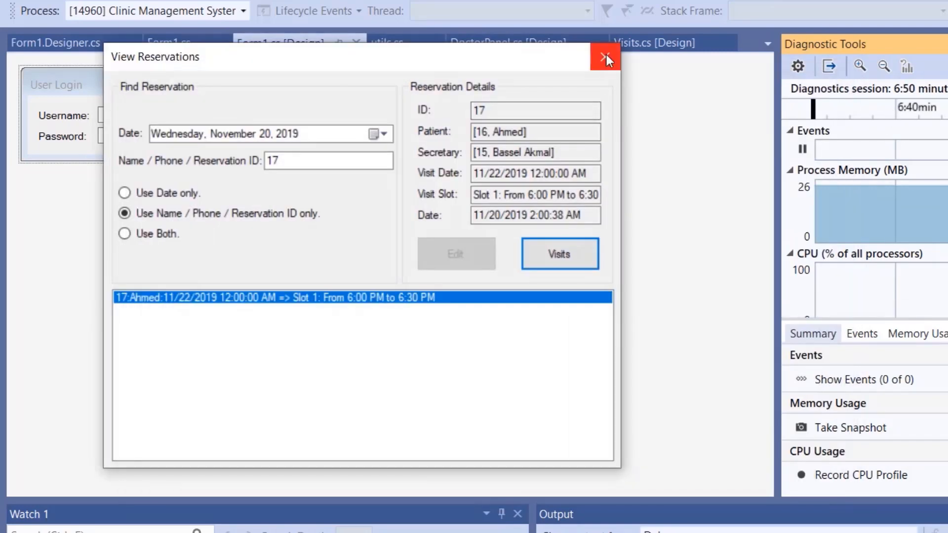
click(605, 57)
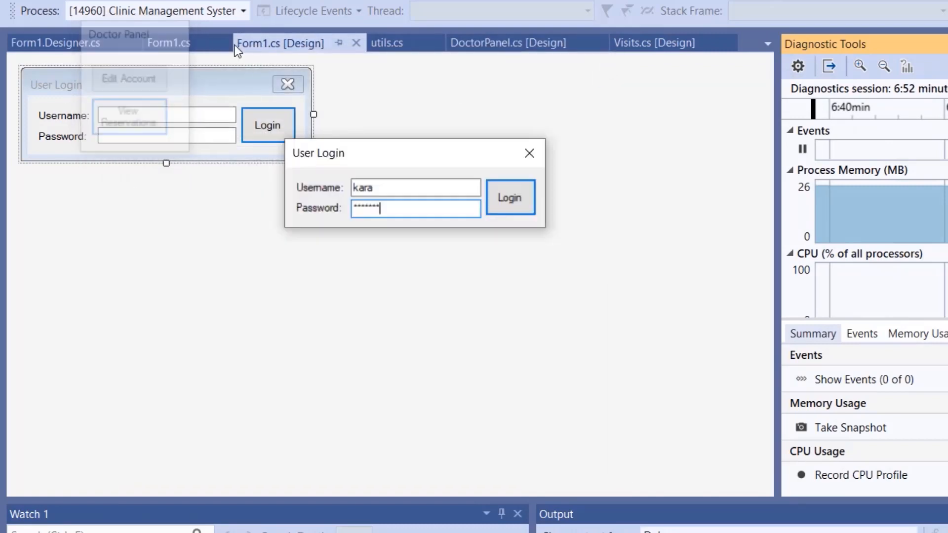